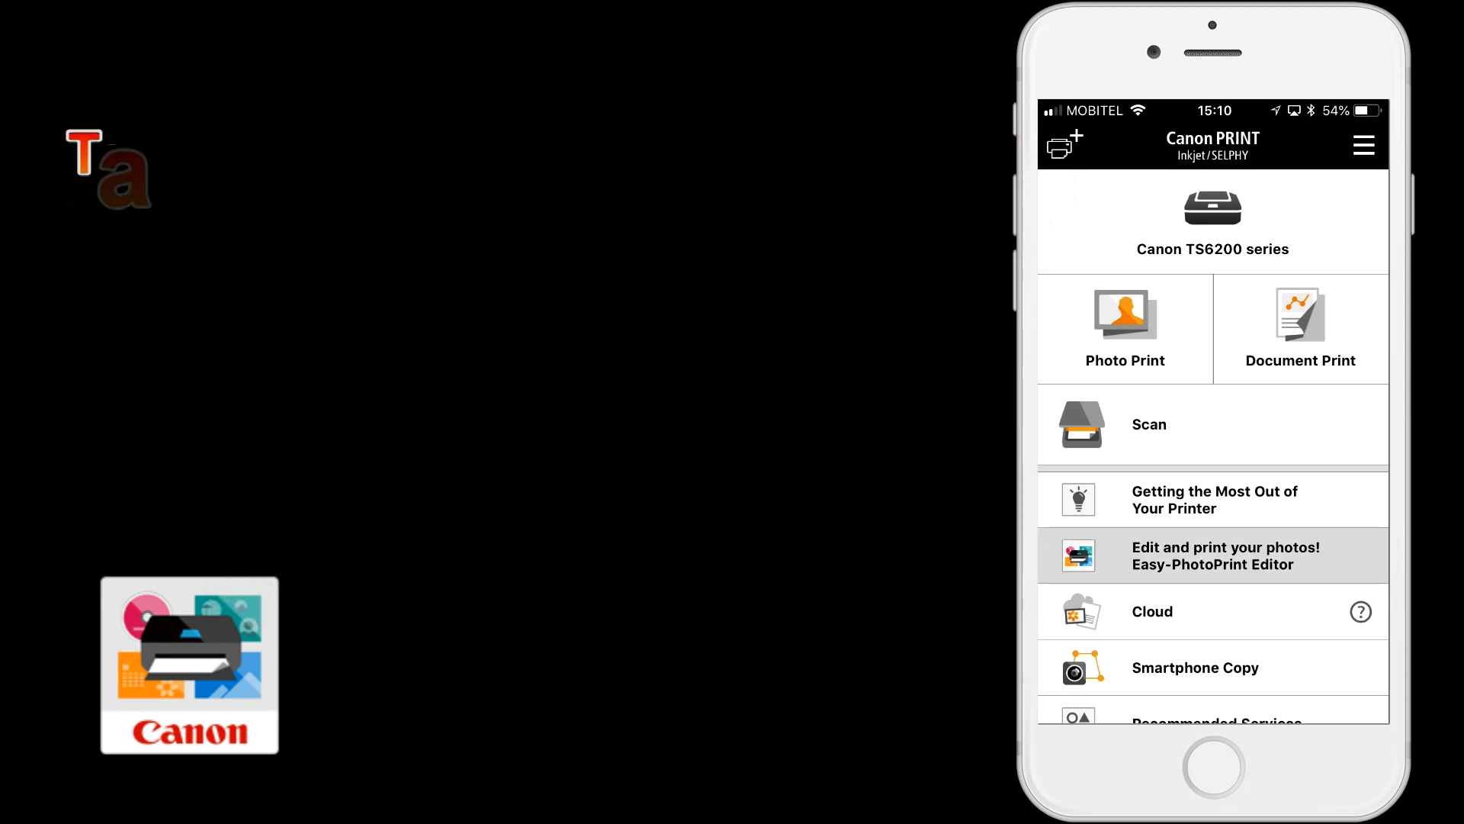
Choose Easy-PhotoPrint Editor in Canon PRINT and accept opening its App Store page
click(1226, 554)
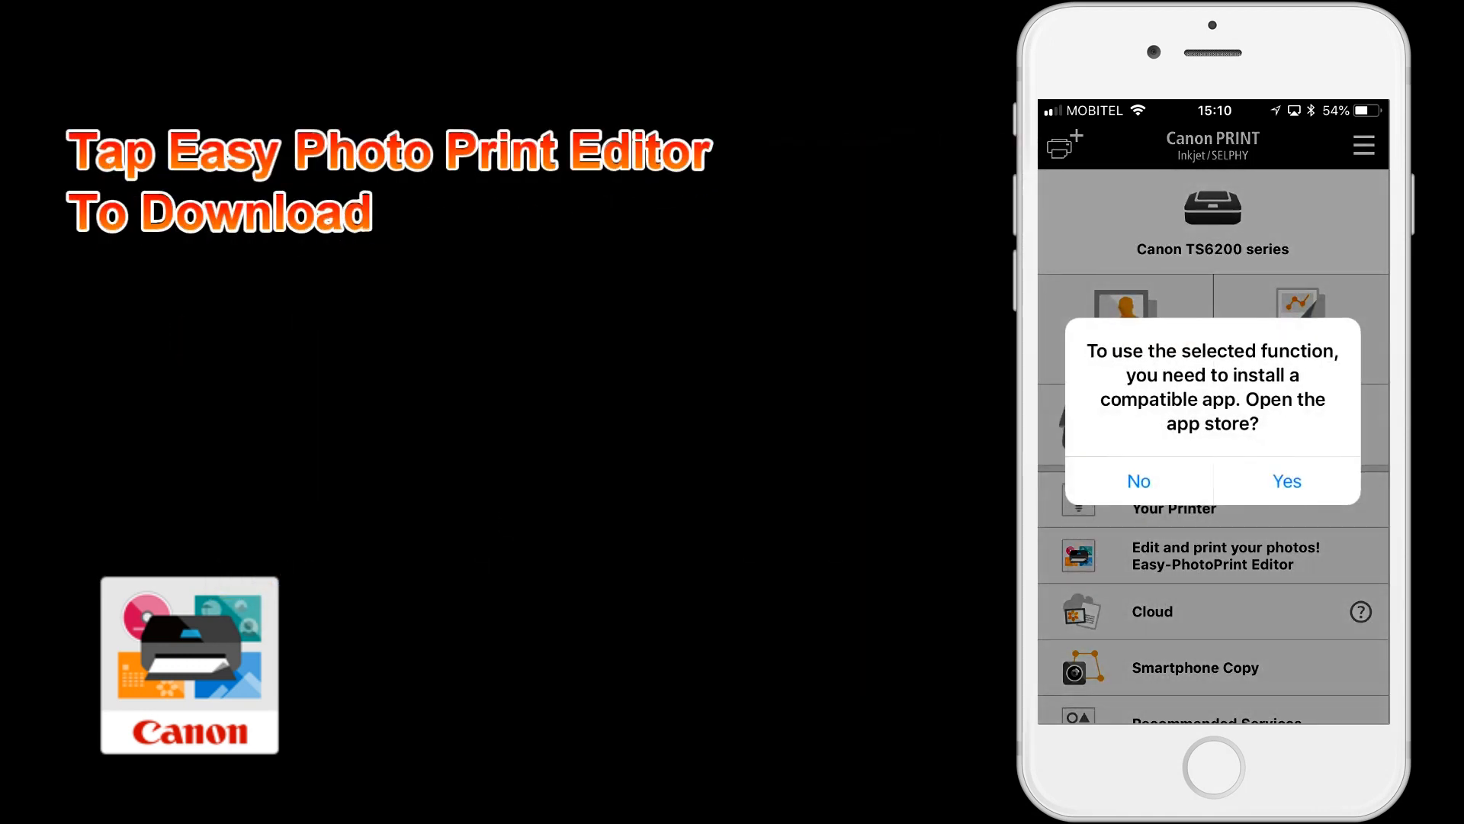
click(1139, 481)
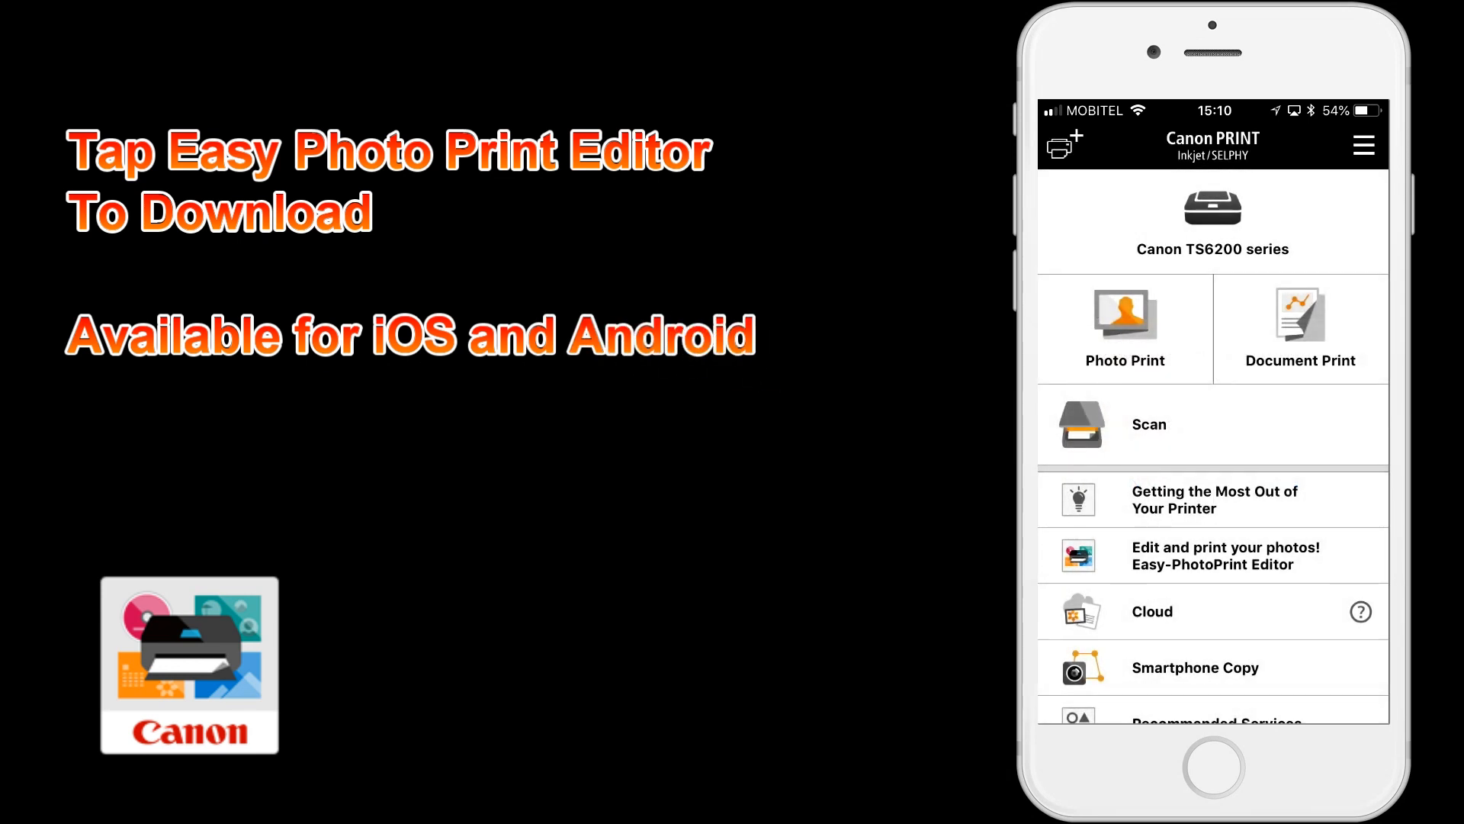
click(1211, 555)
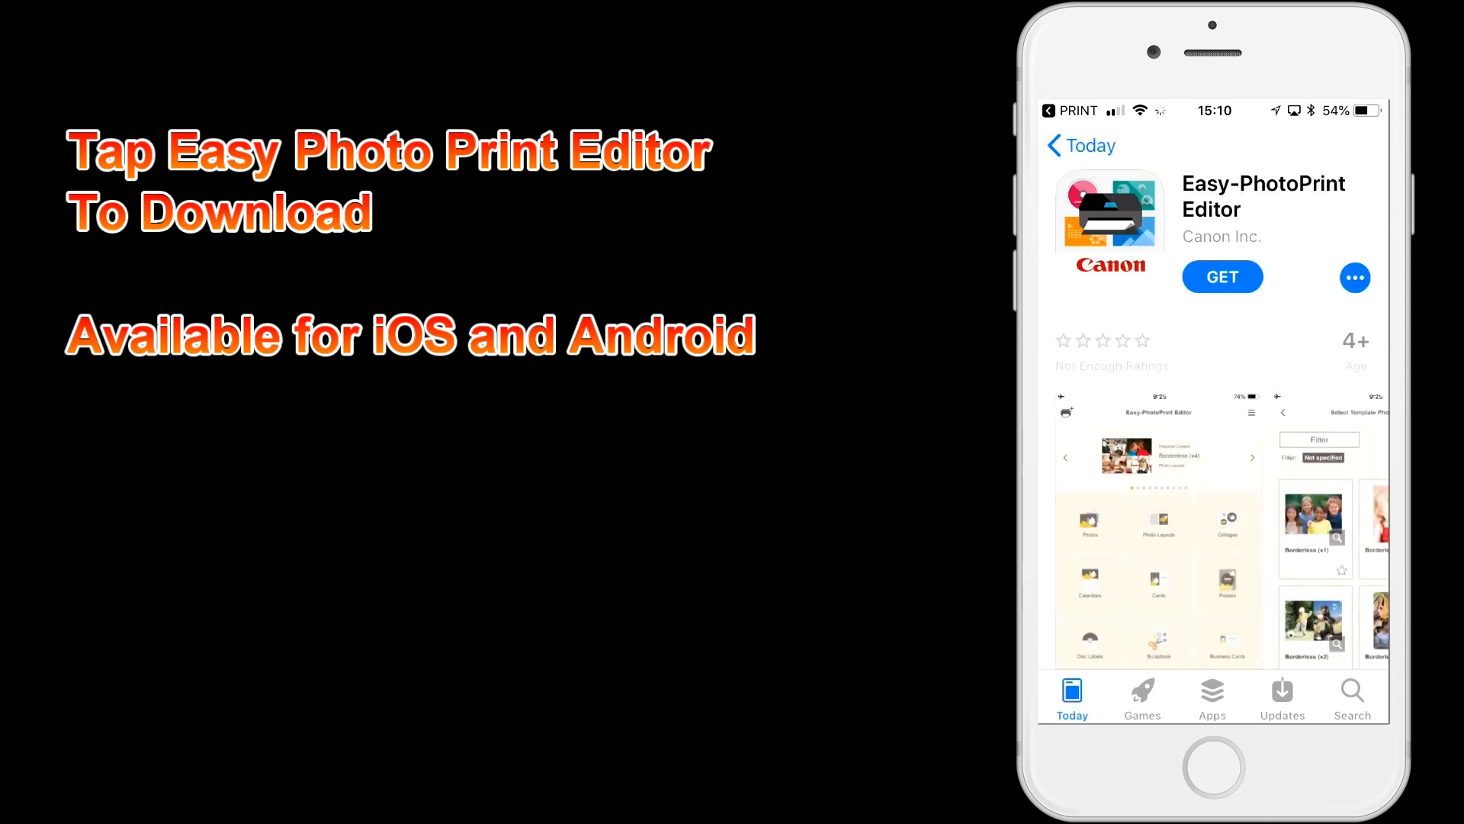
Download Easy-PhotoPrint Editor with GET, then launch it with OPEN
click(1222, 277)
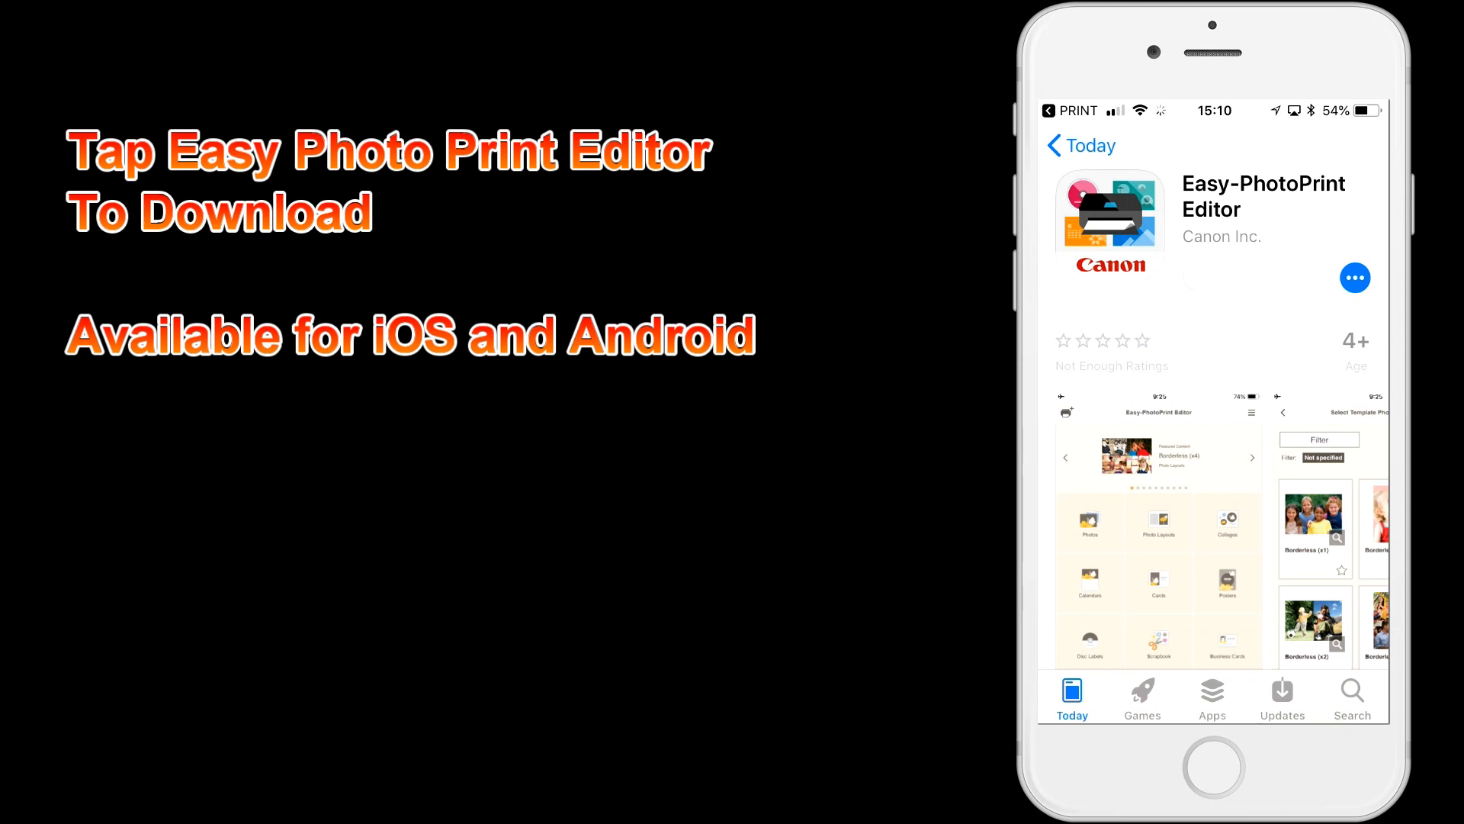
click(1199, 277)
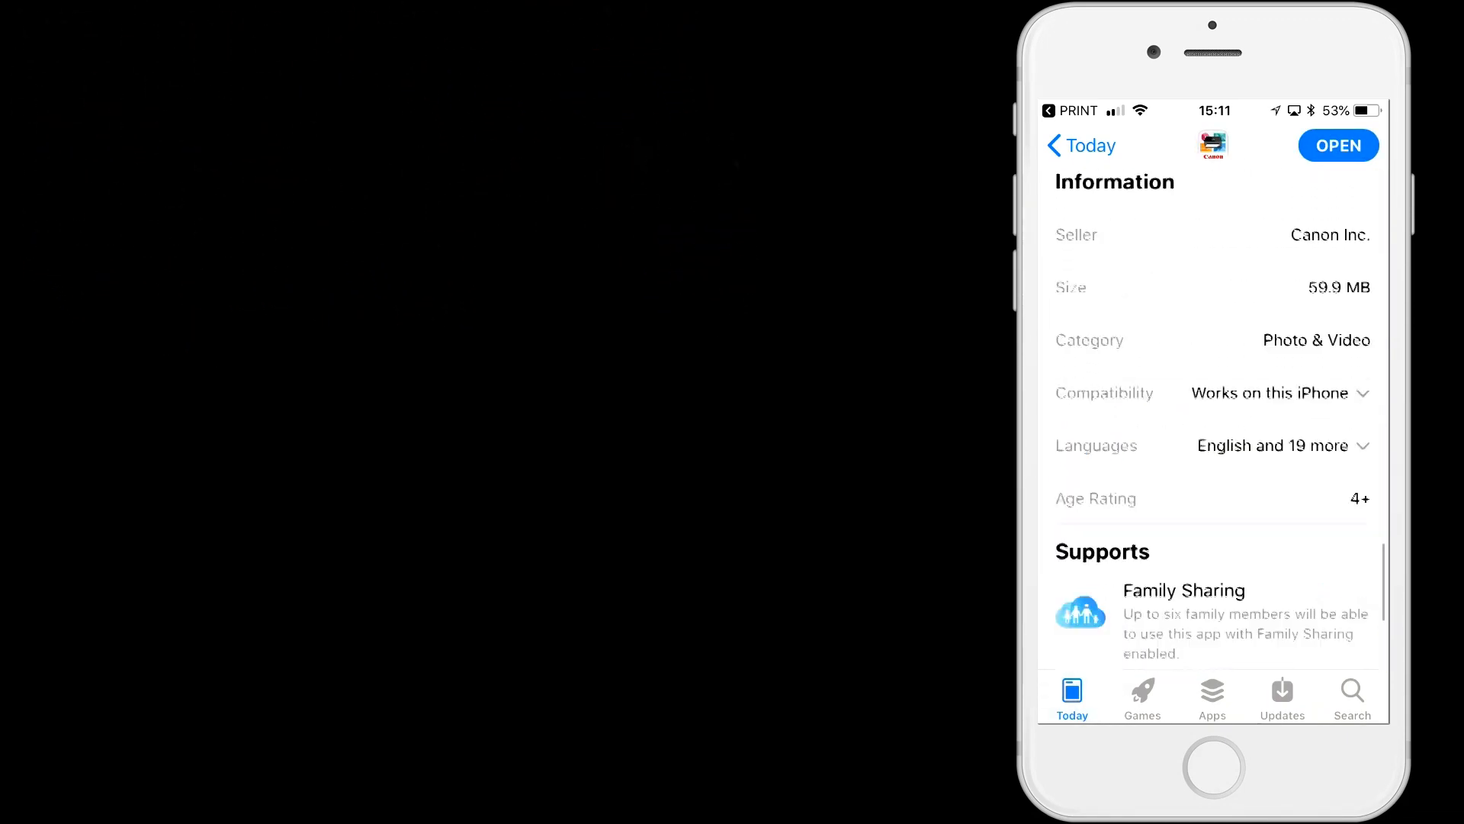
click(1337, 146)
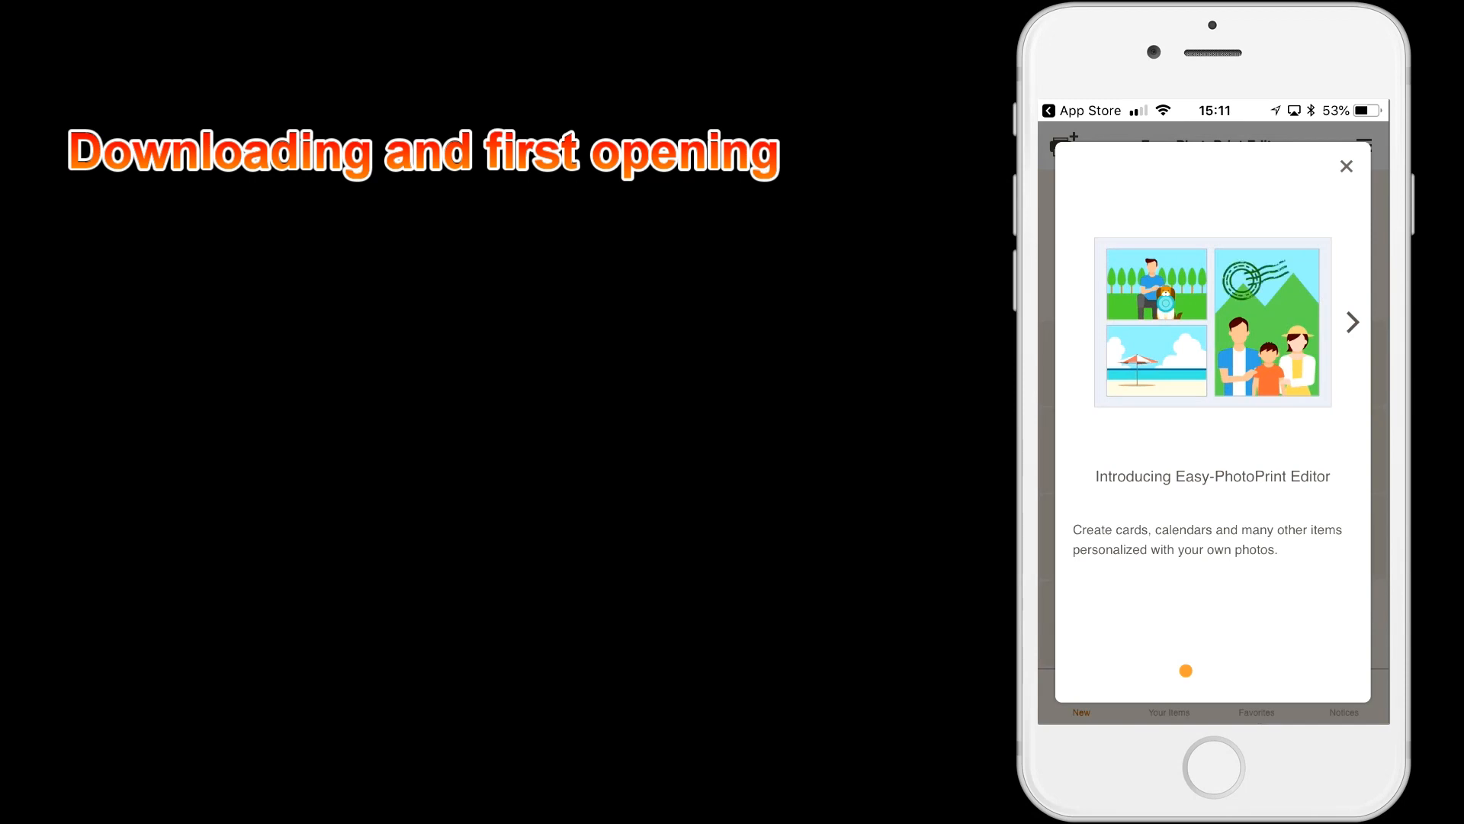
Page through the introduction slides and tap 'Start using the app'
click(1353, 322)
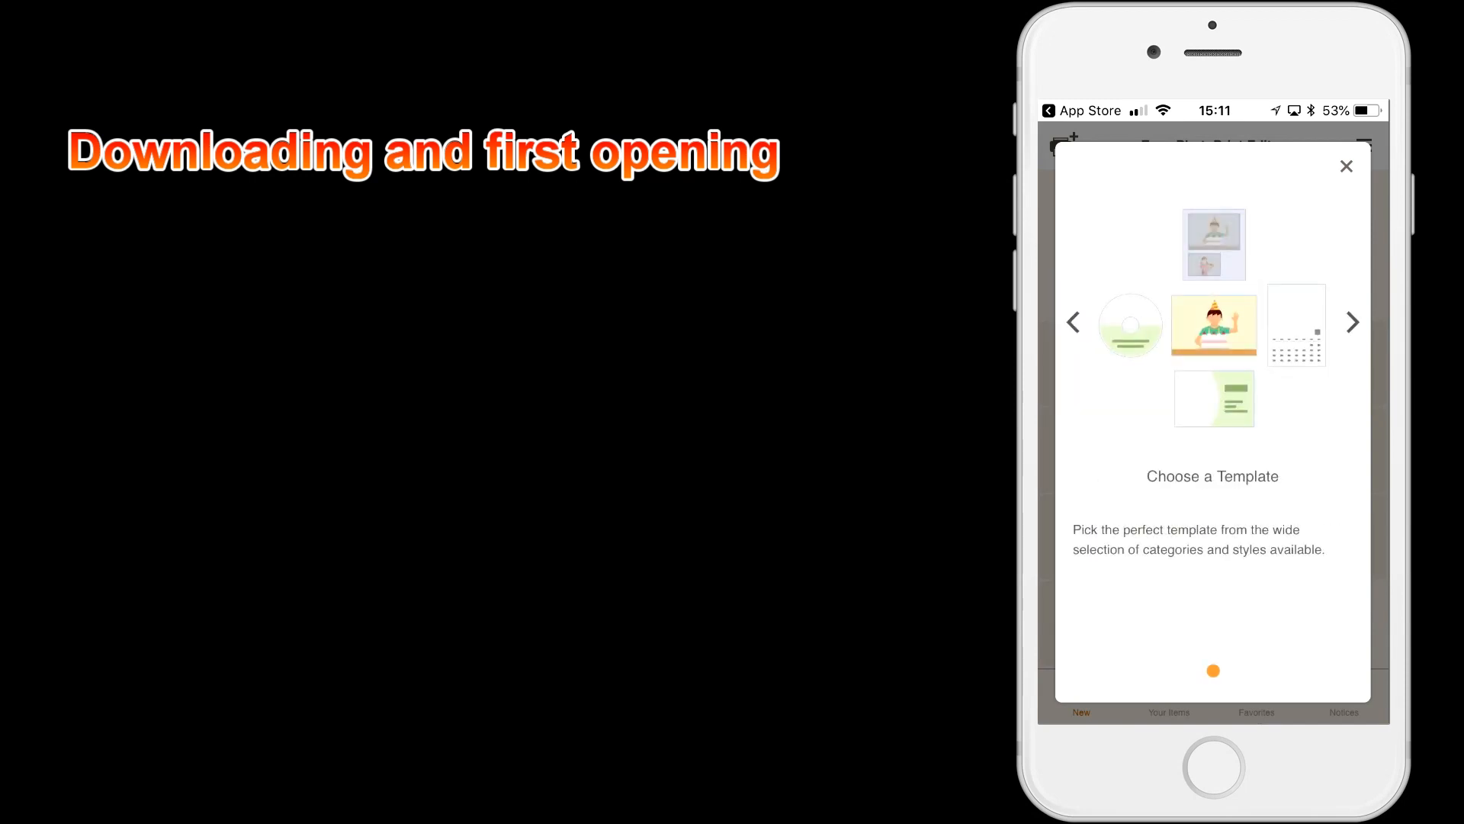
click(1352, 321)
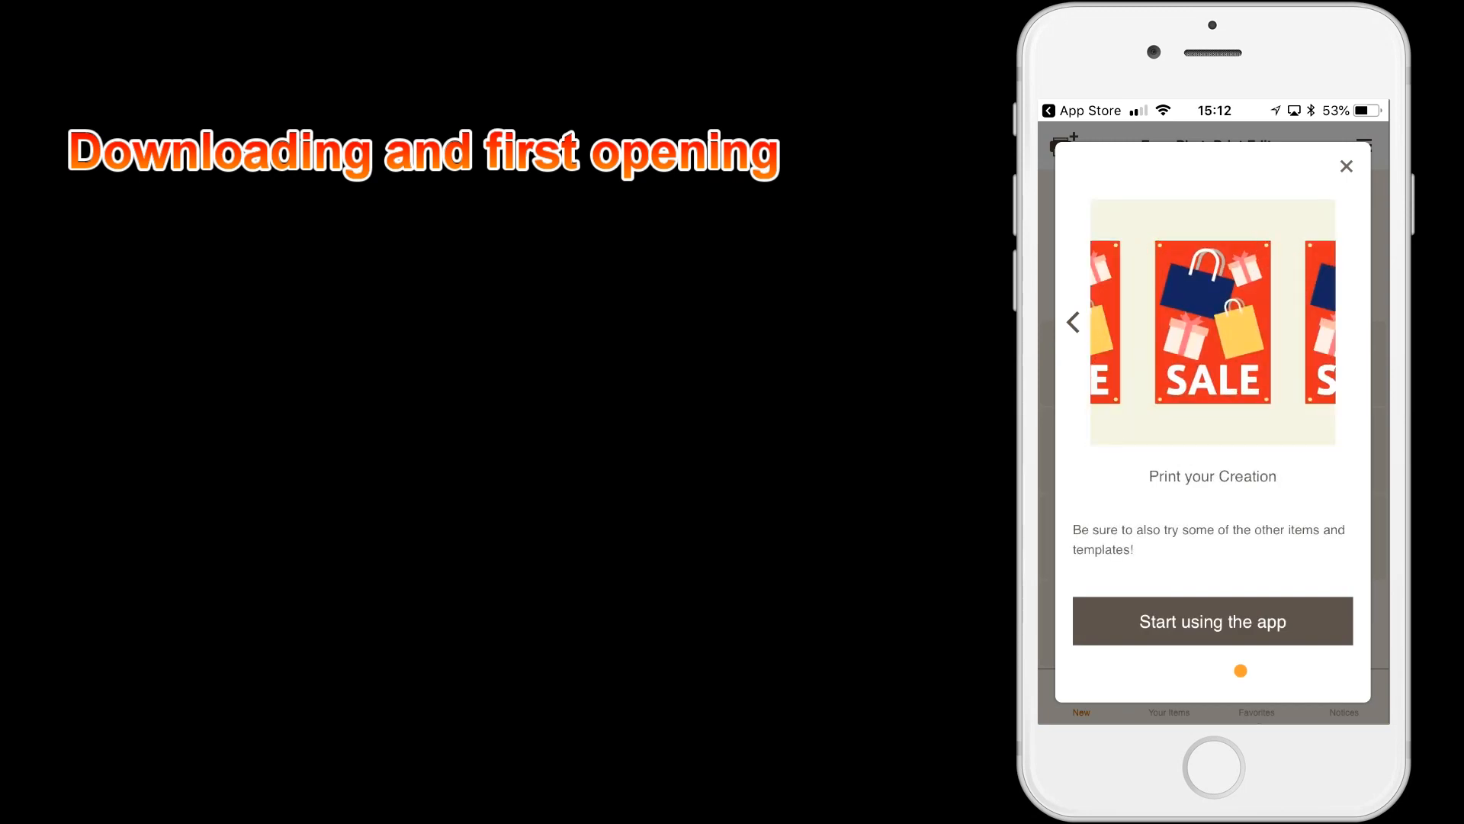
click(1212, 621)
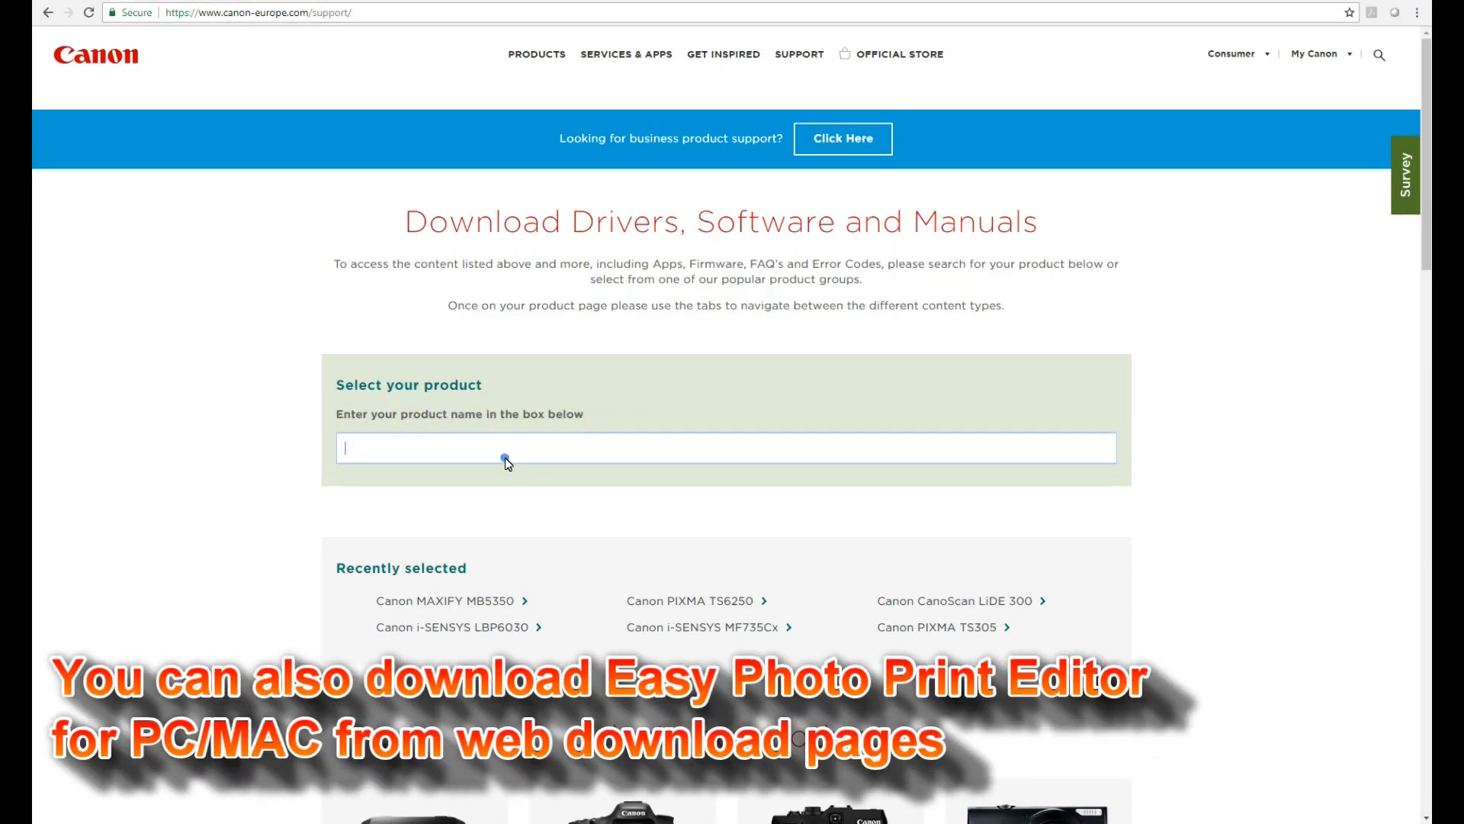
Select PIXMA TS6250, show its Software list and scroll to Easy-PhotoPrint Editor
text(TS625)
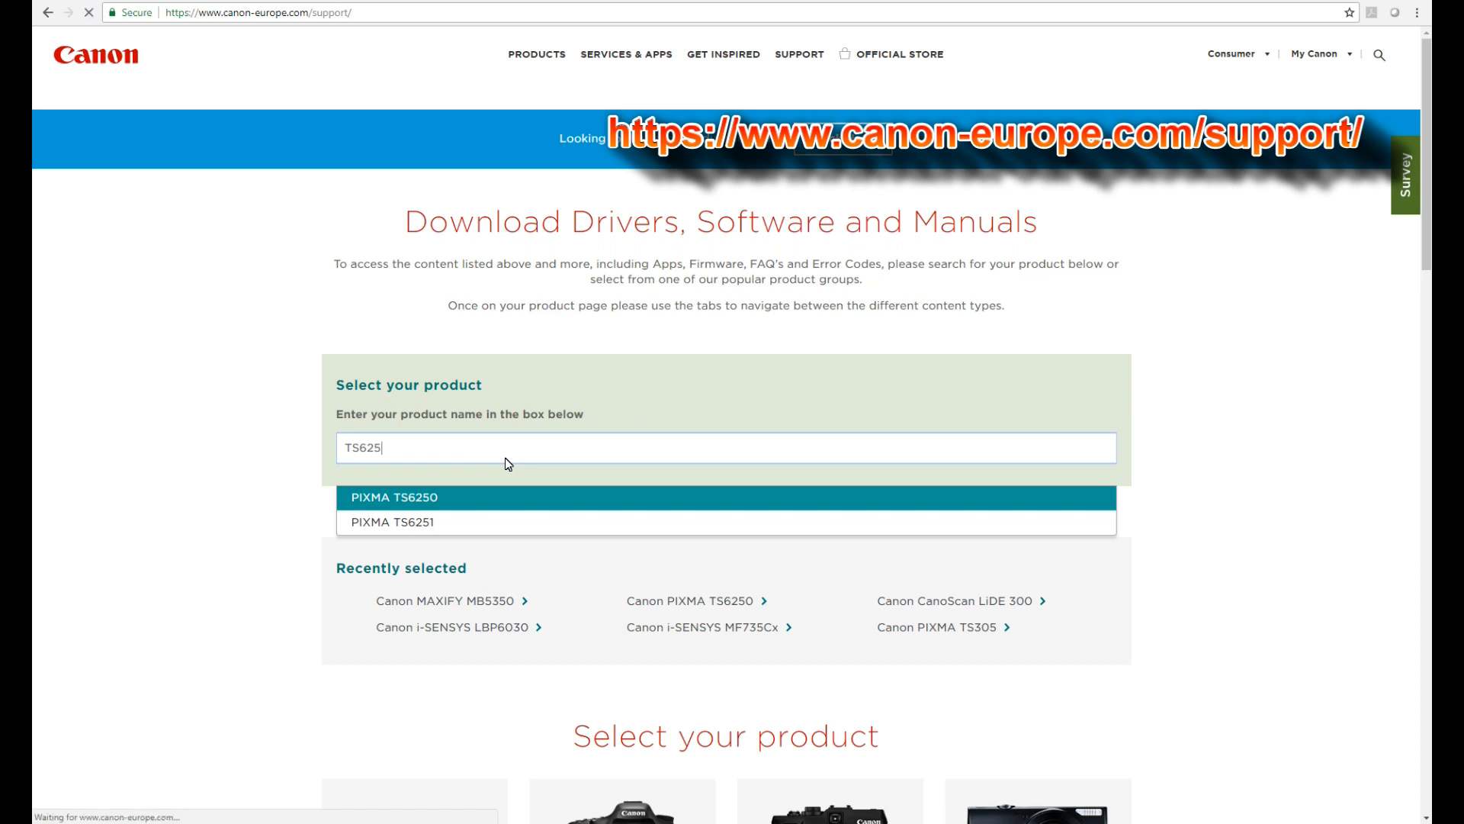
click(394, 496)
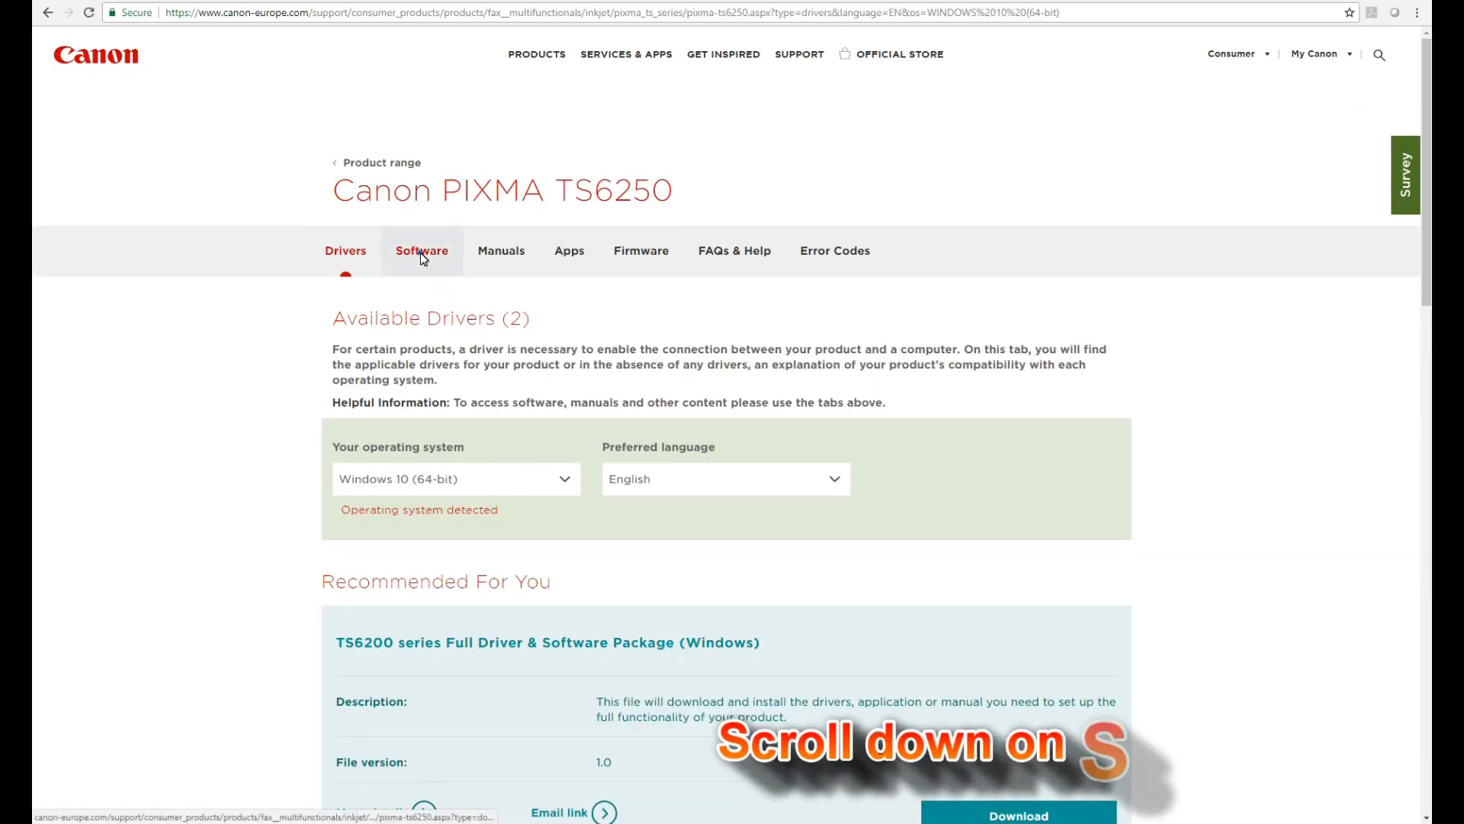
click(421, 250)
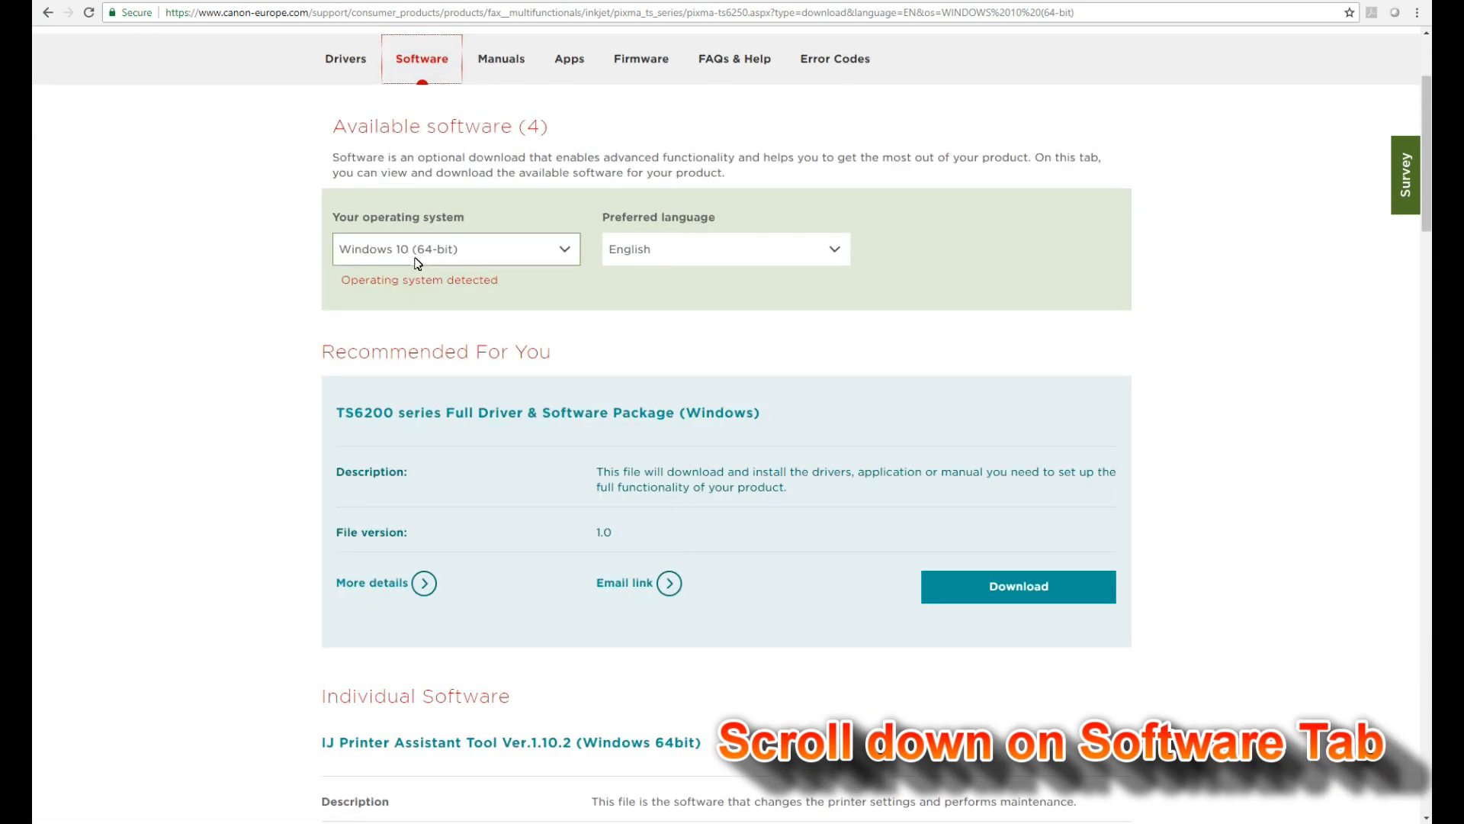
scroll(down, 3)
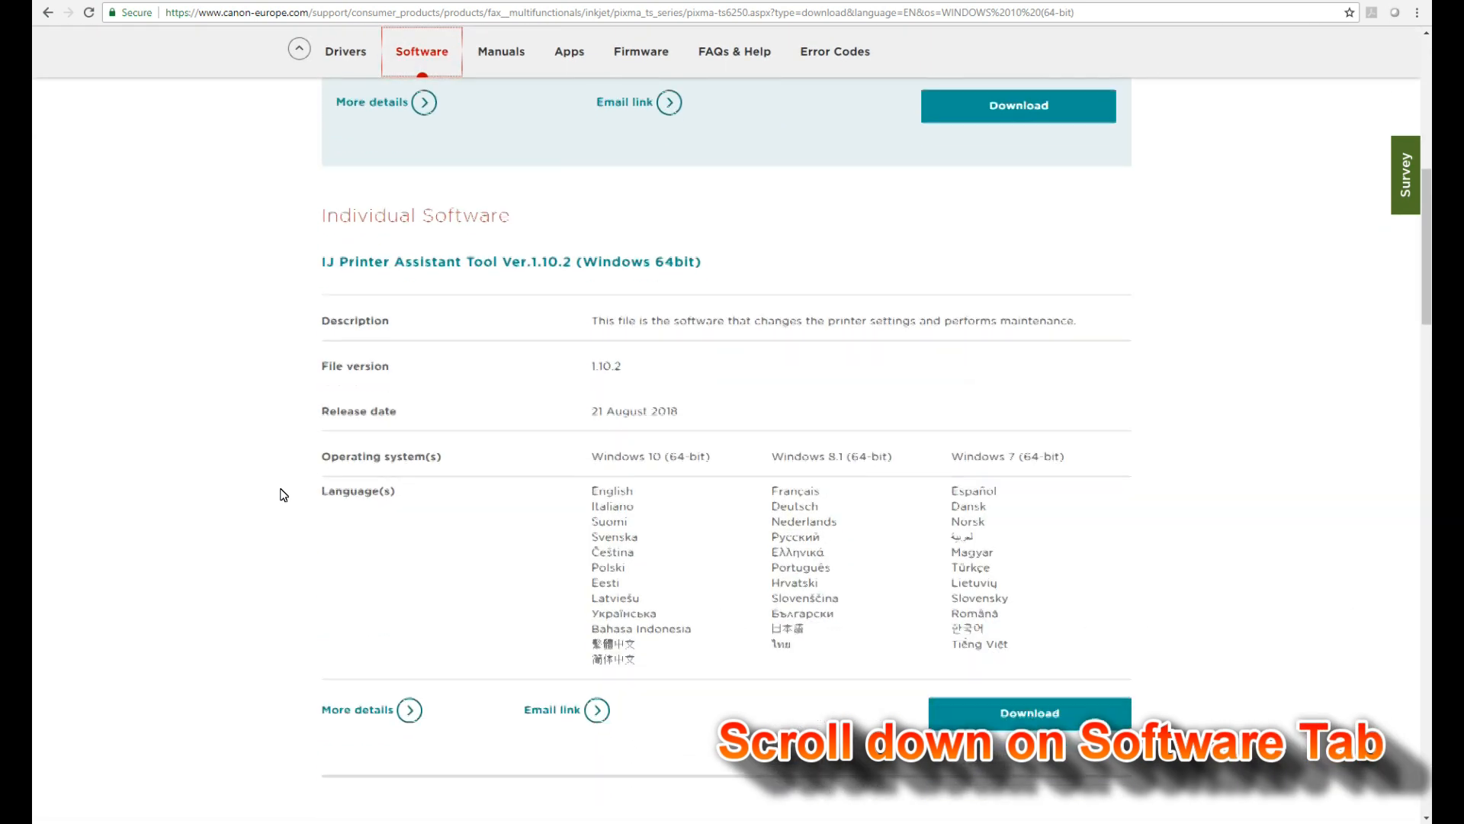
scroll(down, 3)
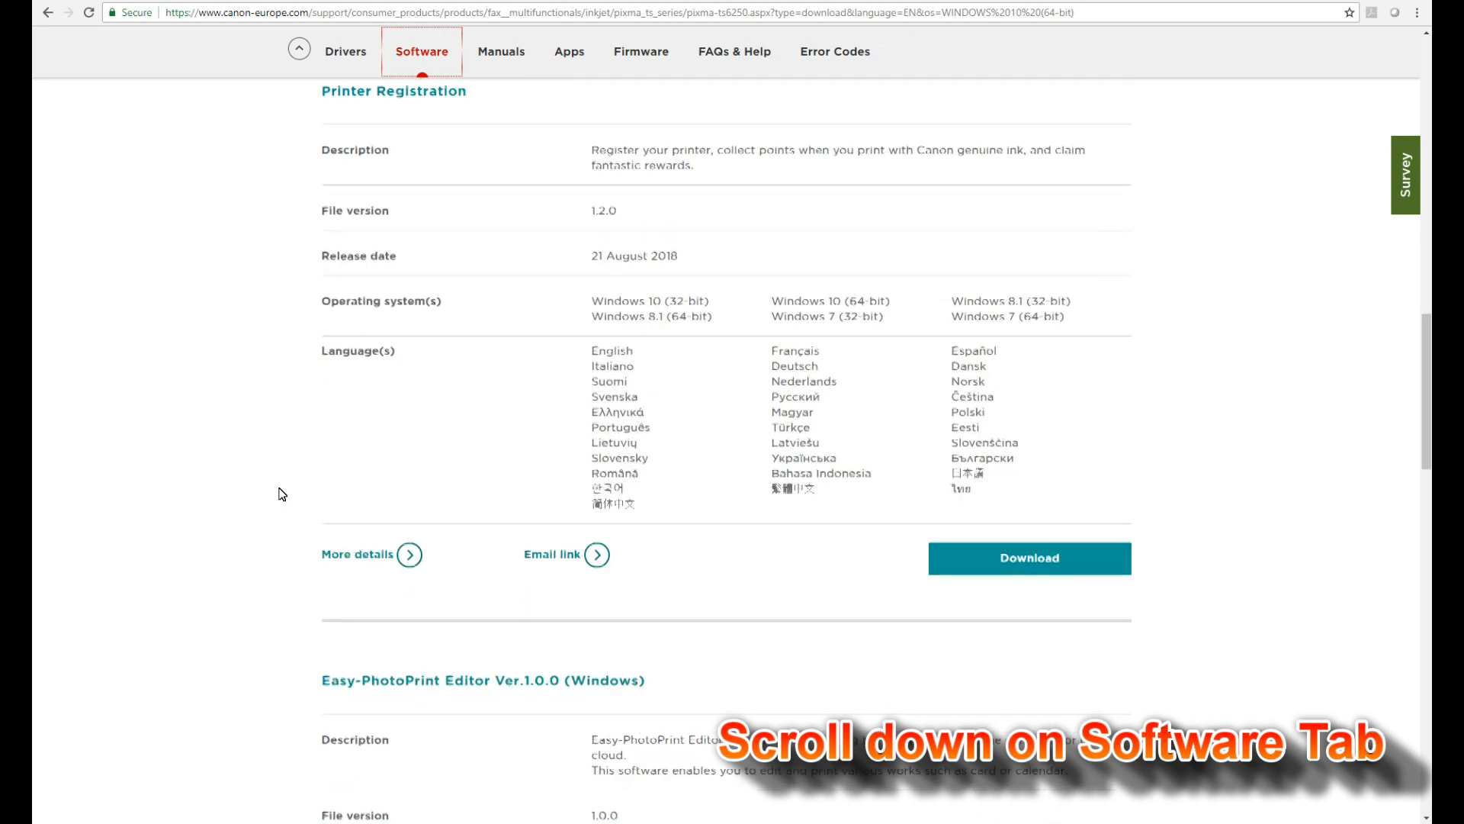
scroll(down, 3)
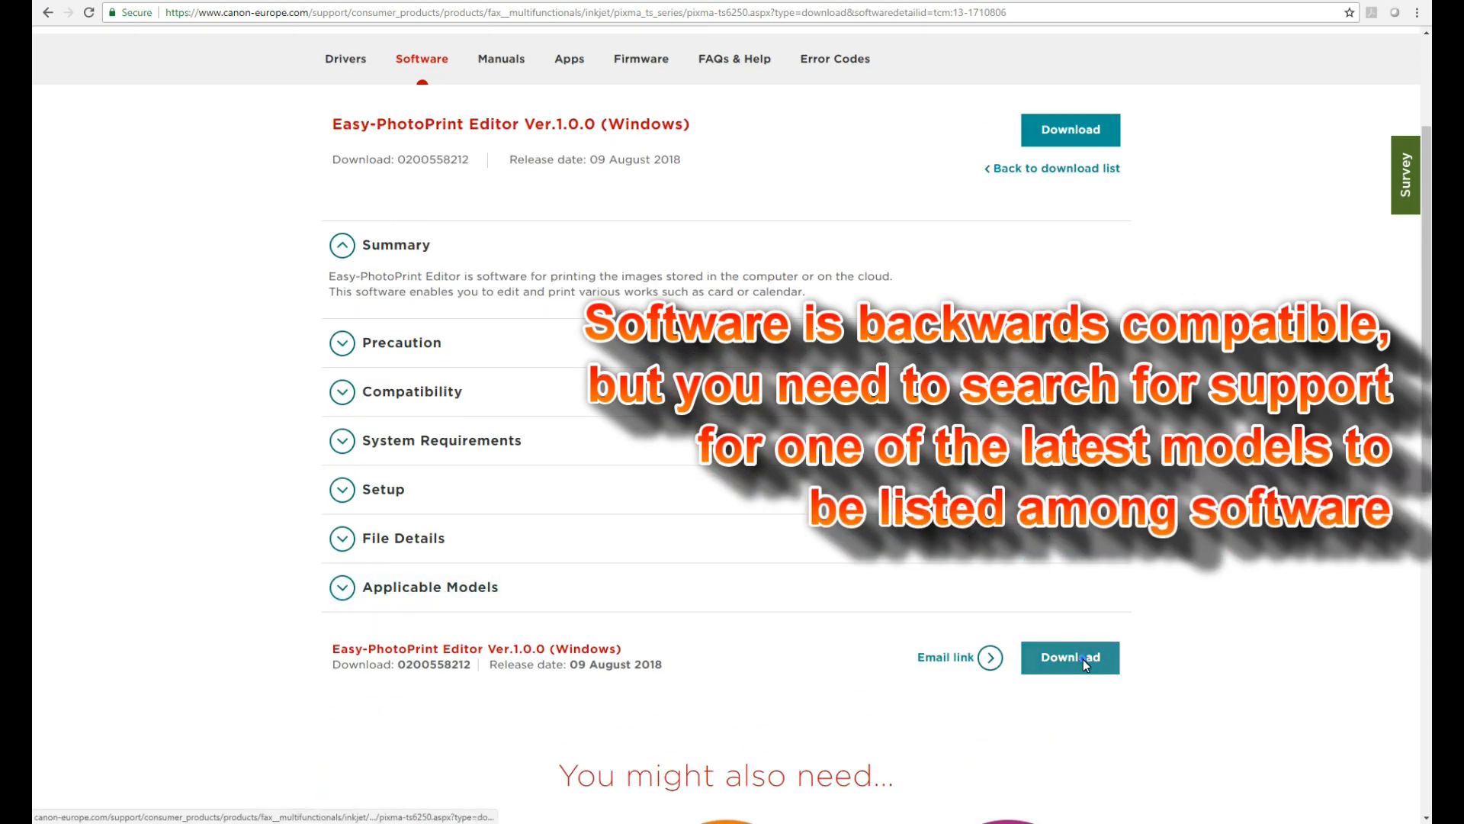
Download Easy-PhotoPrint Editor for Windows, accepting the disclaimer
click(1069, 657)
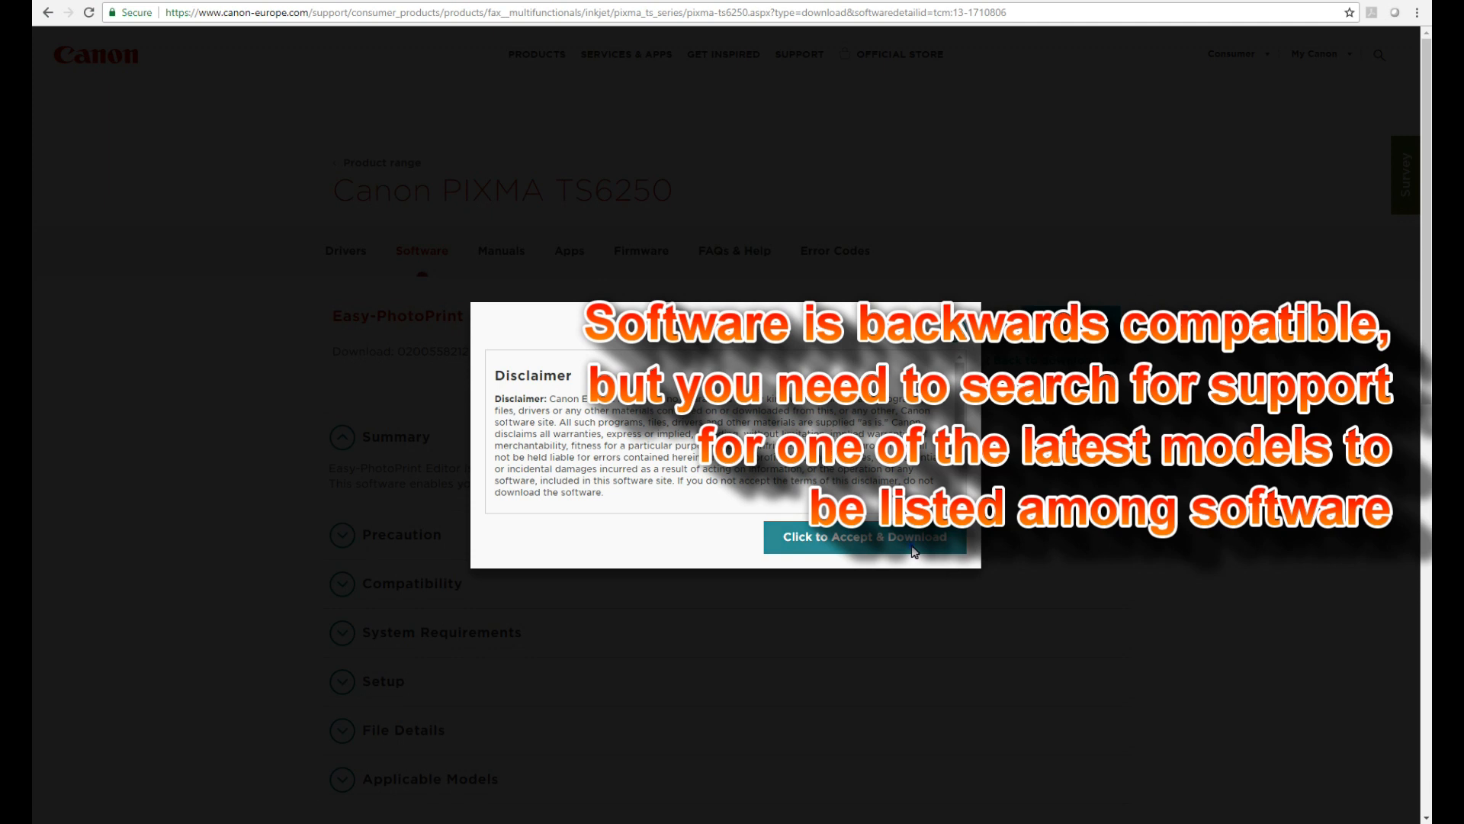
click(863, 536)
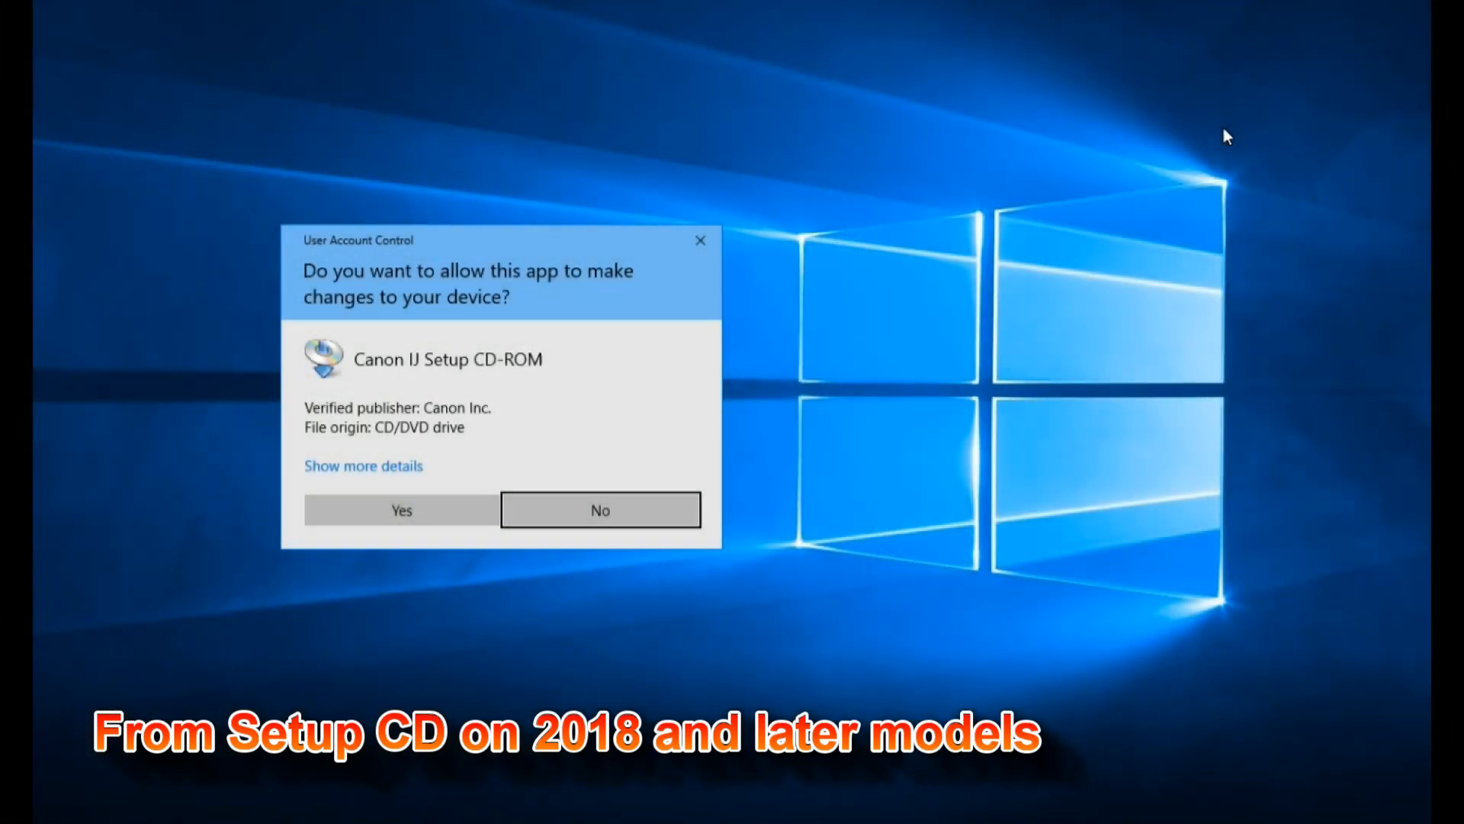
Allow Canon IJ Setup CD-ROM through User Account Control and continue the installation
click(400, 510)
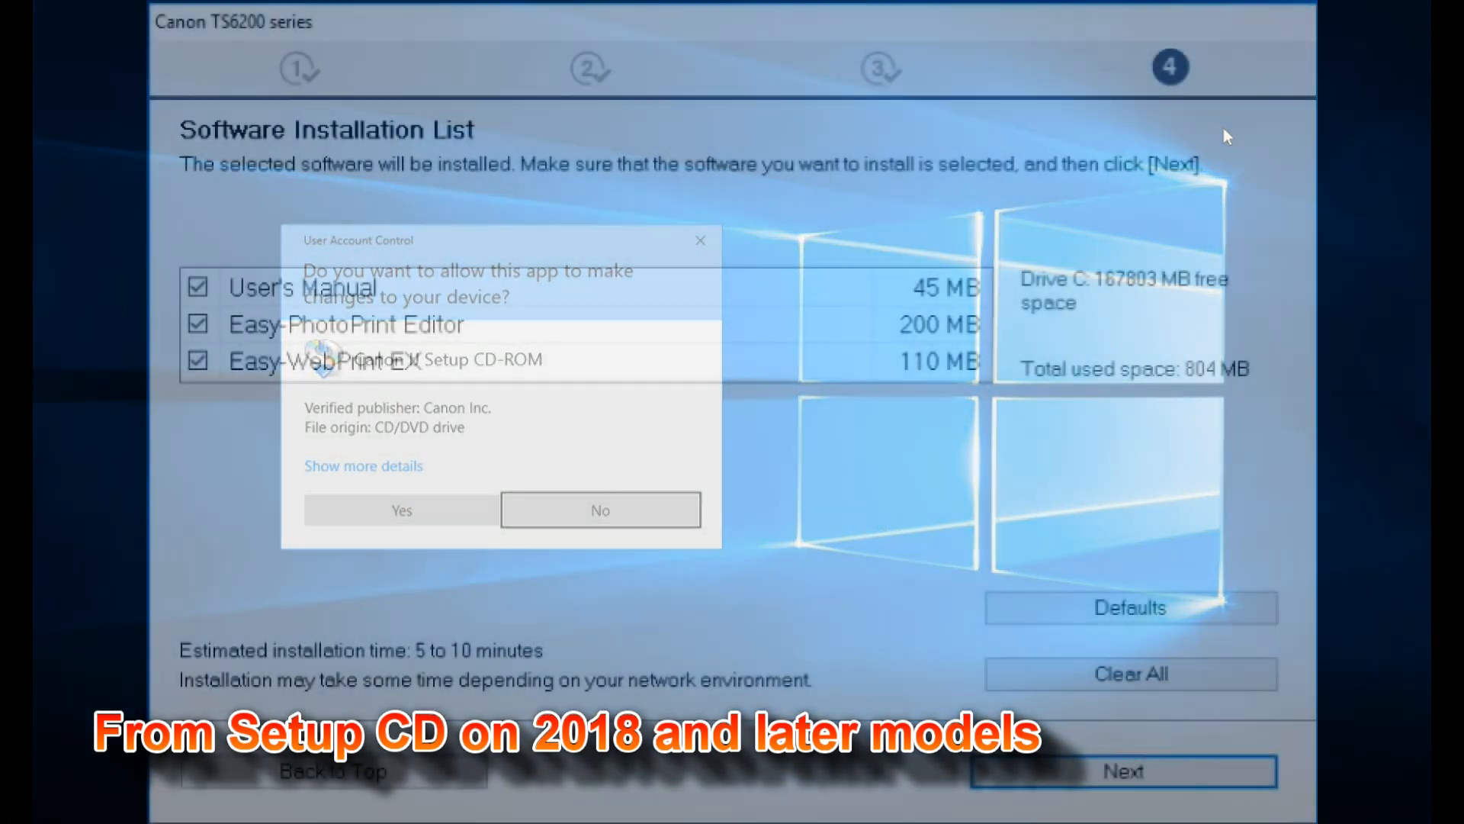
click(401, 510)
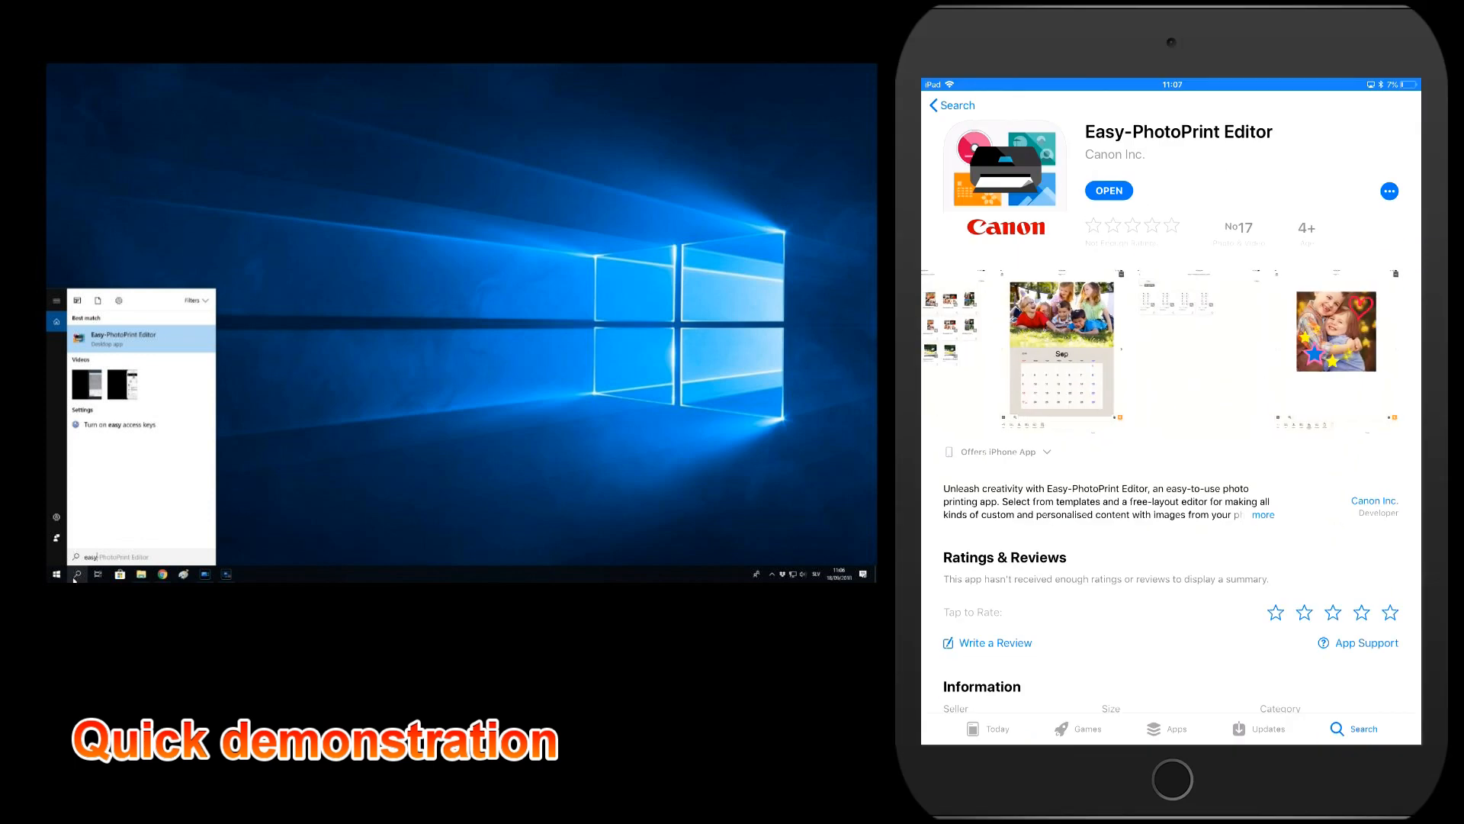
Launch Easy-PhotoPrint Editor on the iPad and PC and start a new collage
scroll(down, 3)
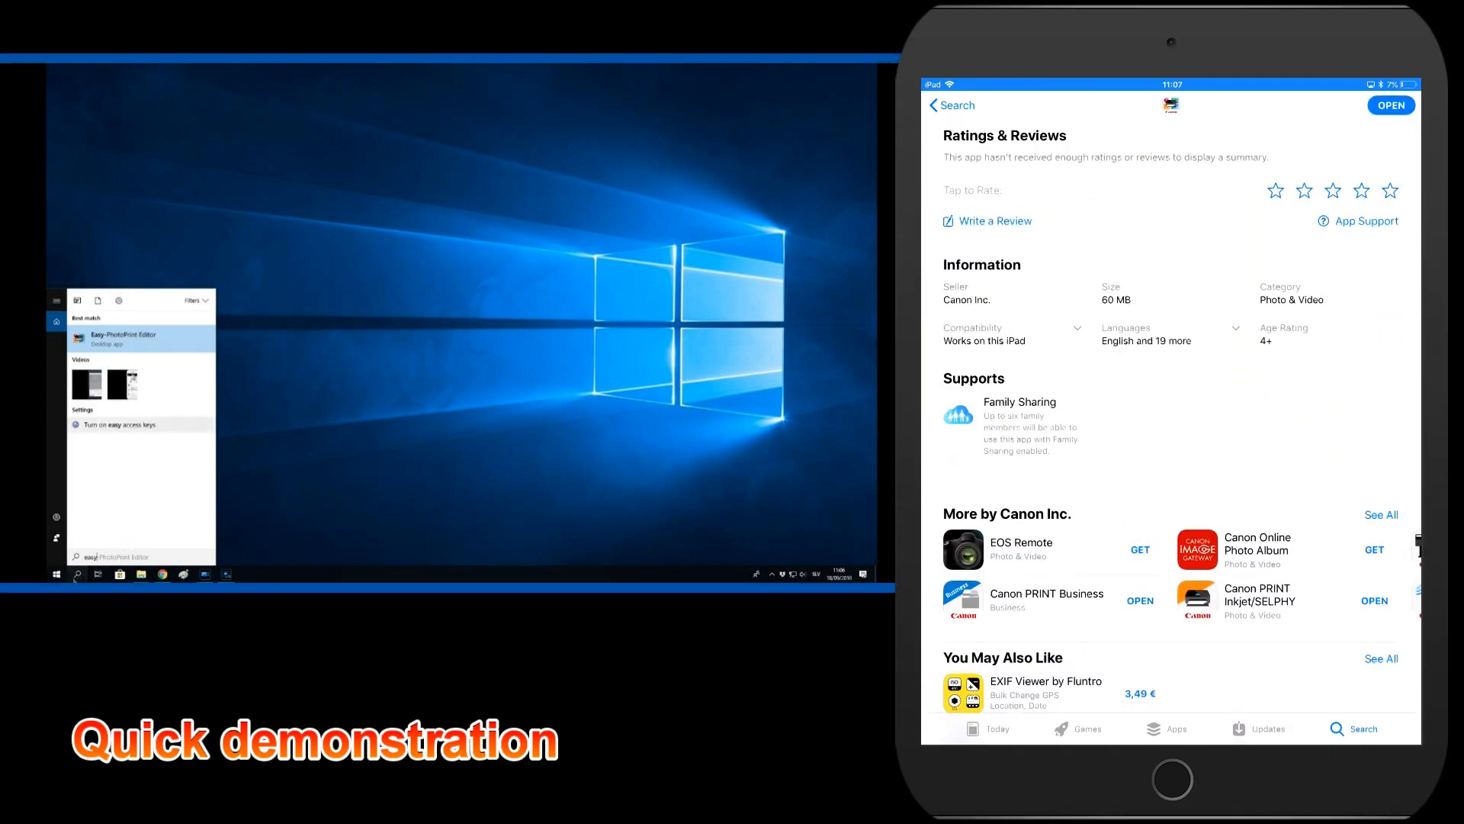
click(1390, 191)
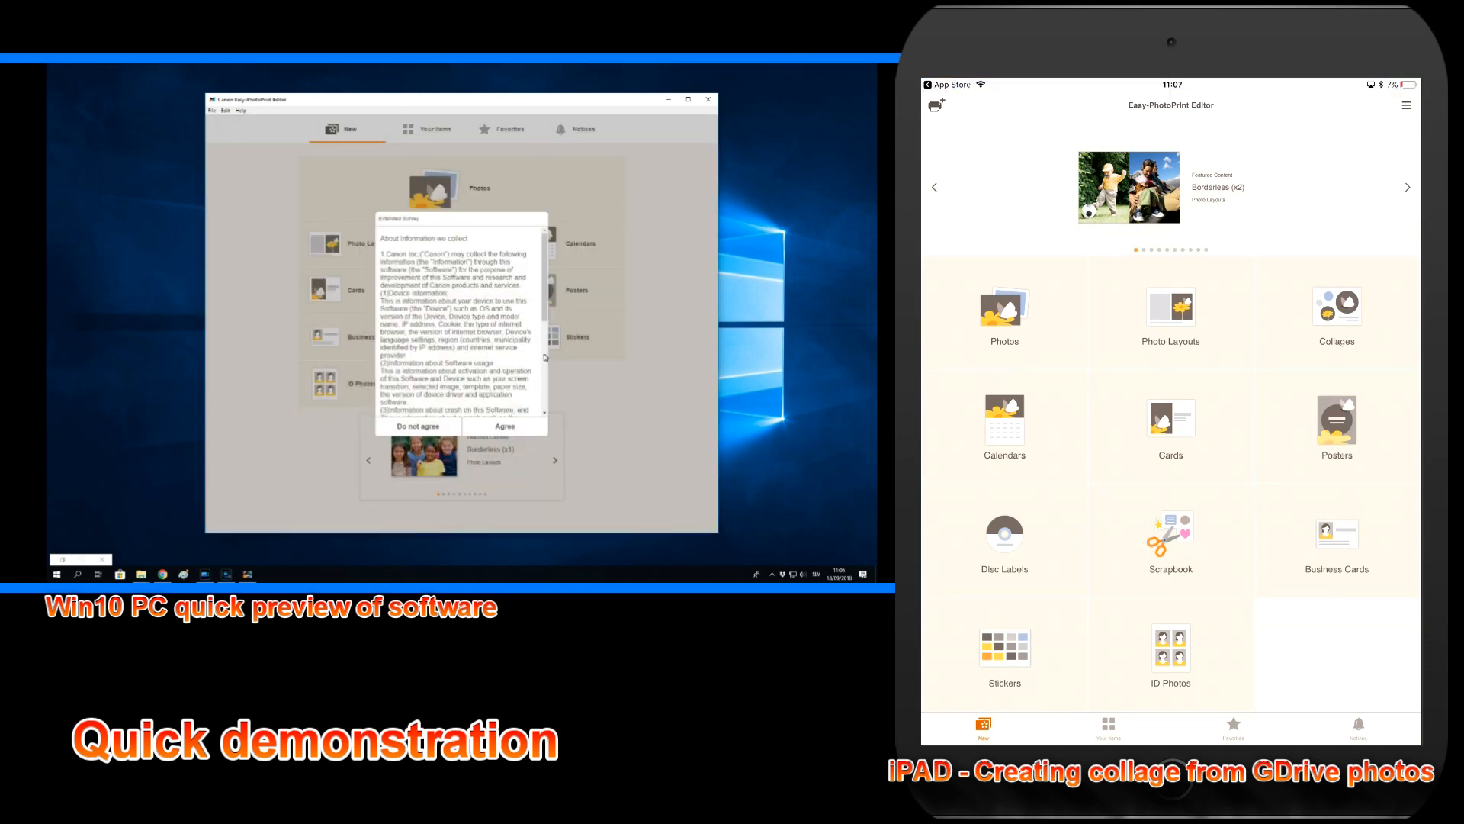
click(504, 425)
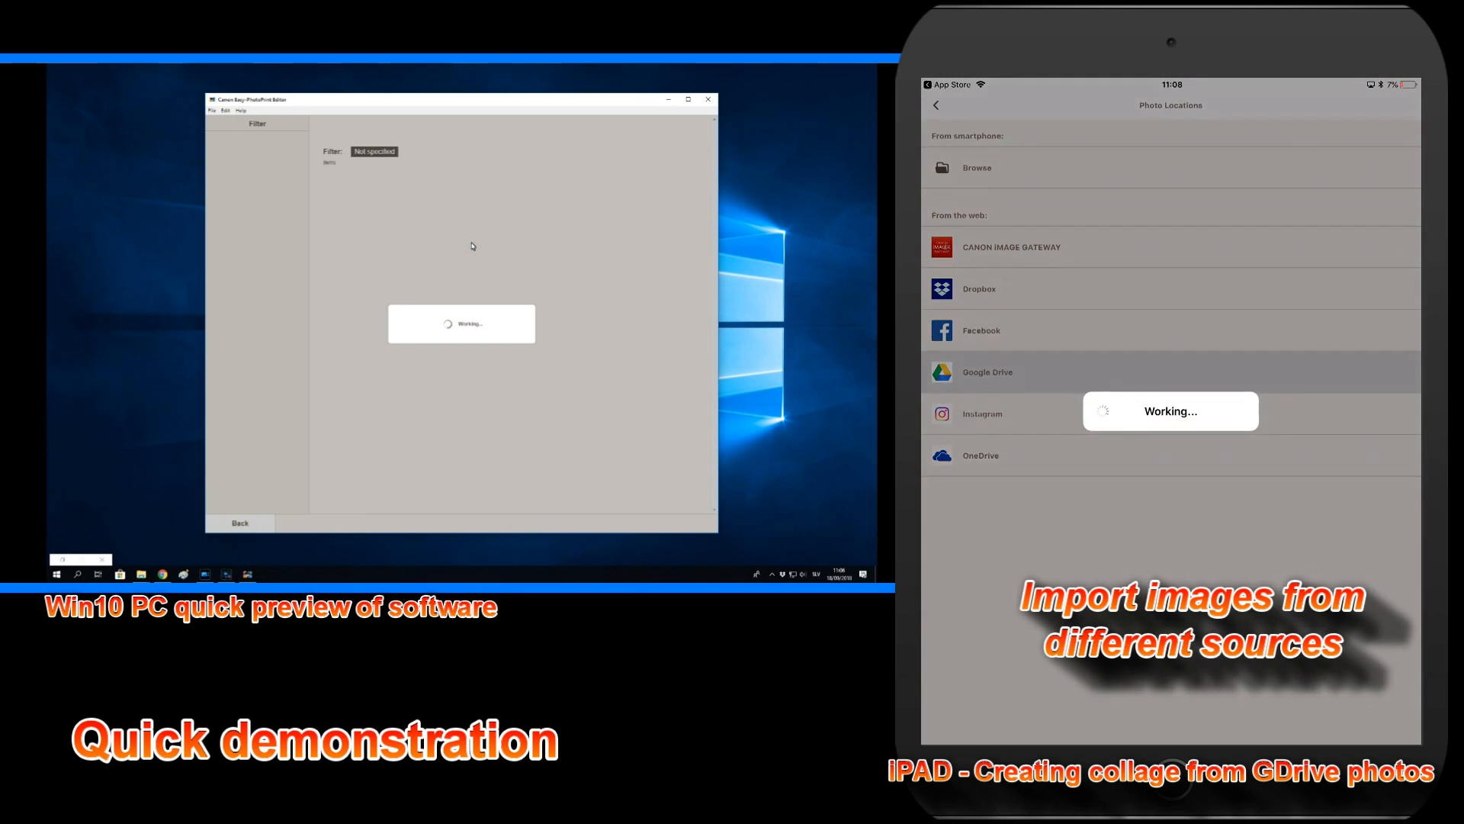
Pick five Google Drive photos and add a collage template to Favorites
click(986, 371)
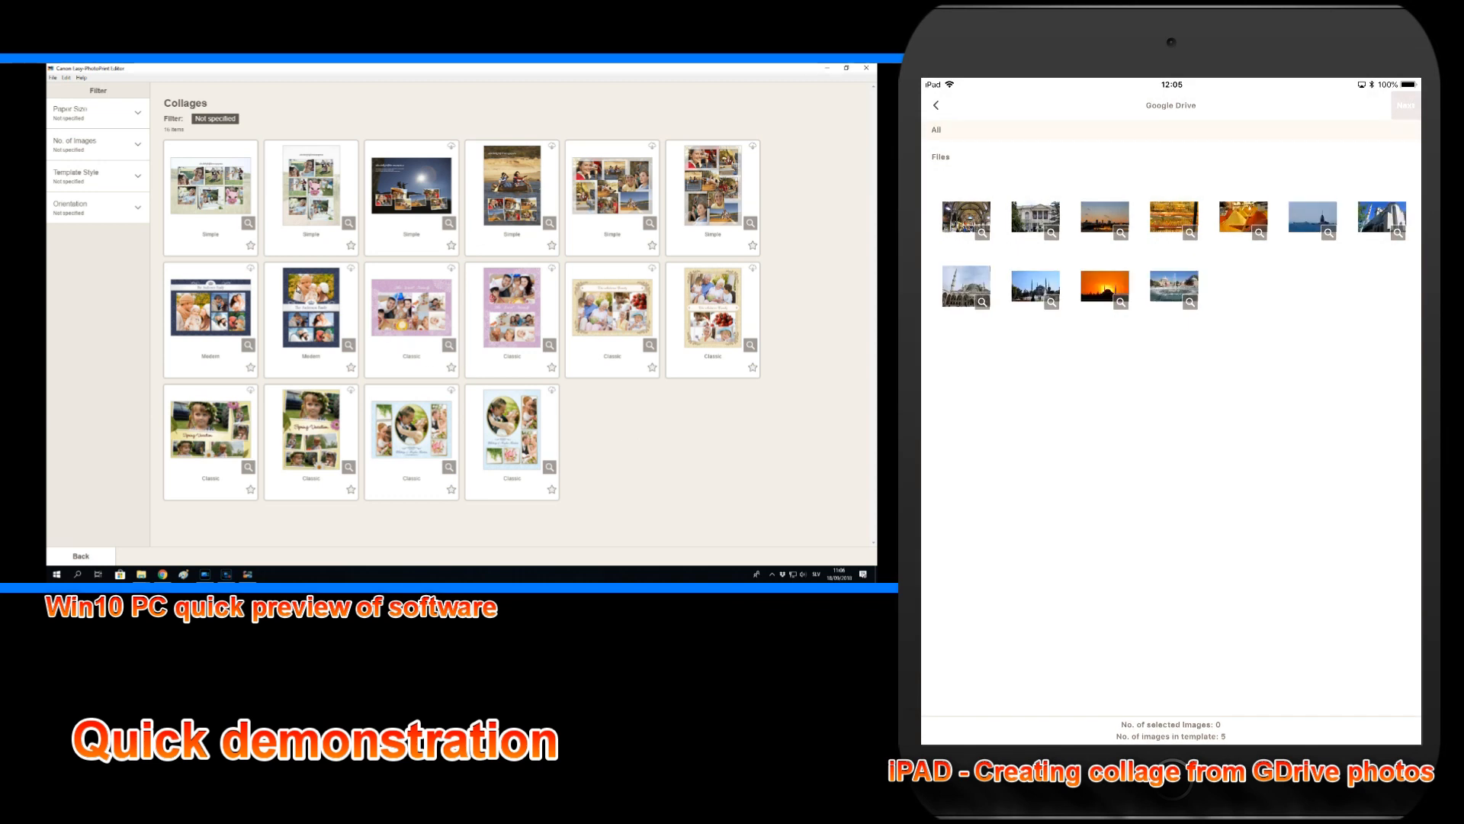
click(249, 245)
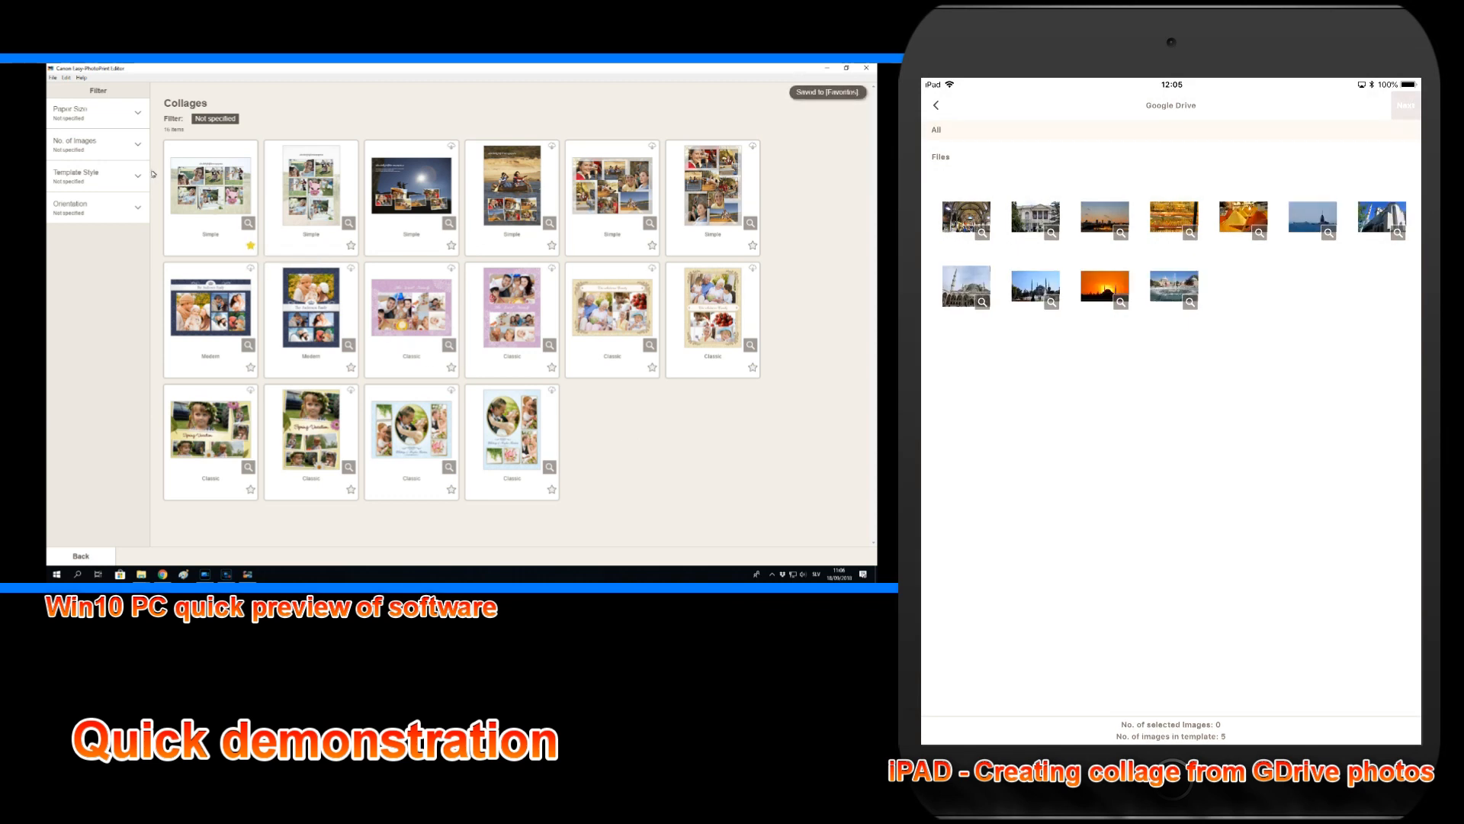
click(1103, 287)
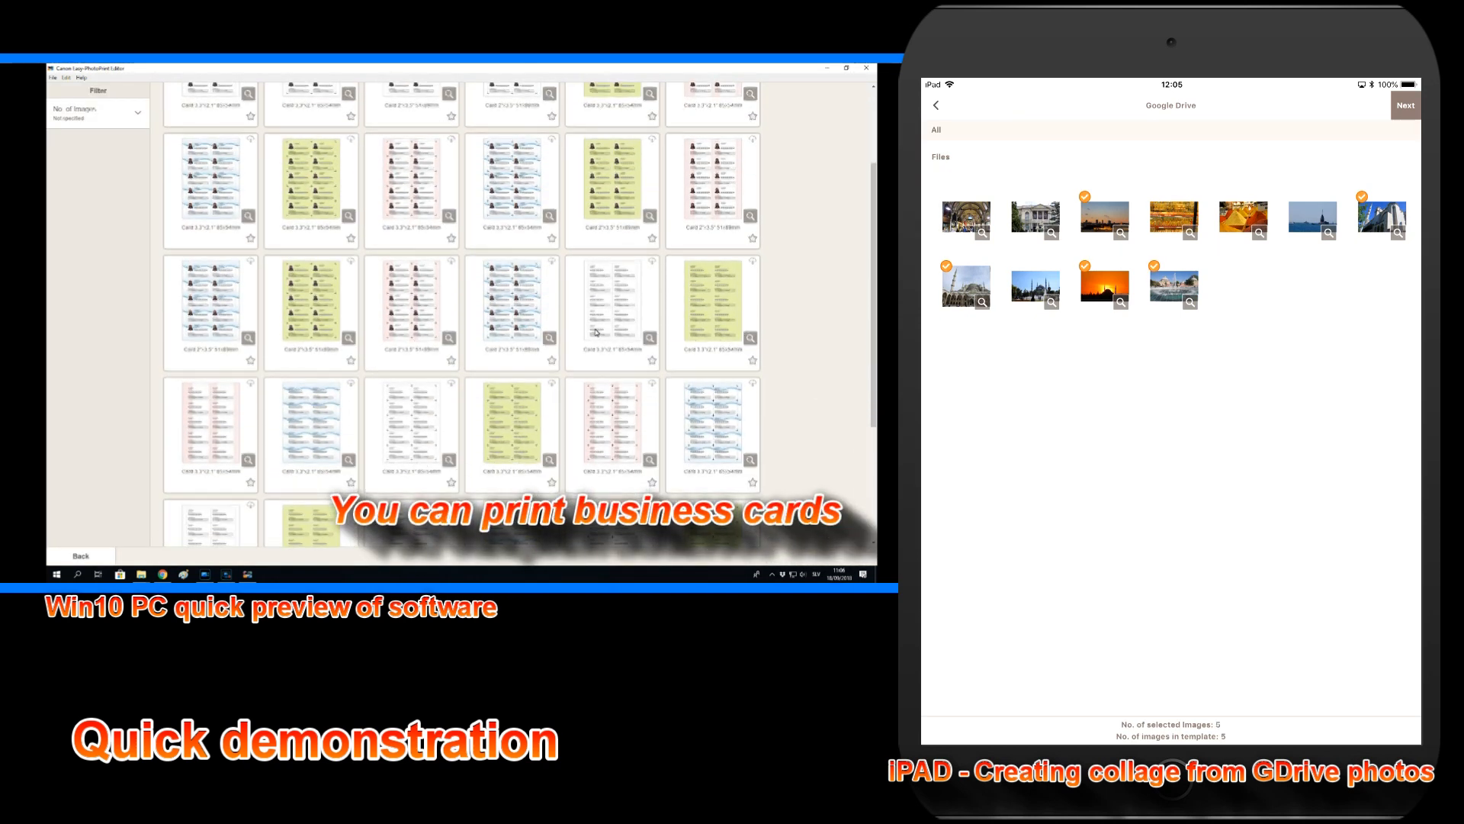
click(1406, 104)
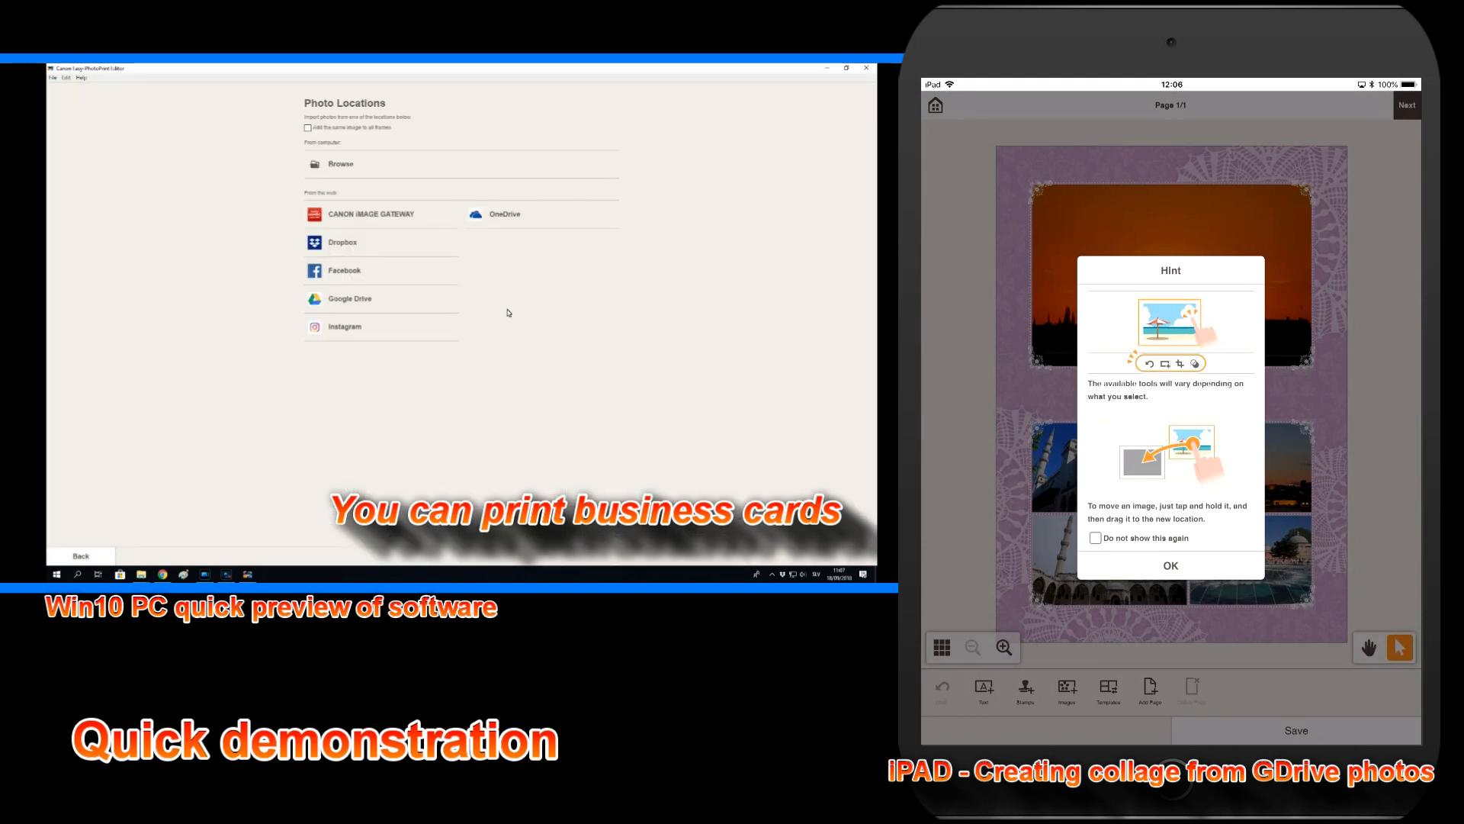
Dismiss the editing hint and view the Notices and Help options before printing to the TS6200
click(1169, 565)
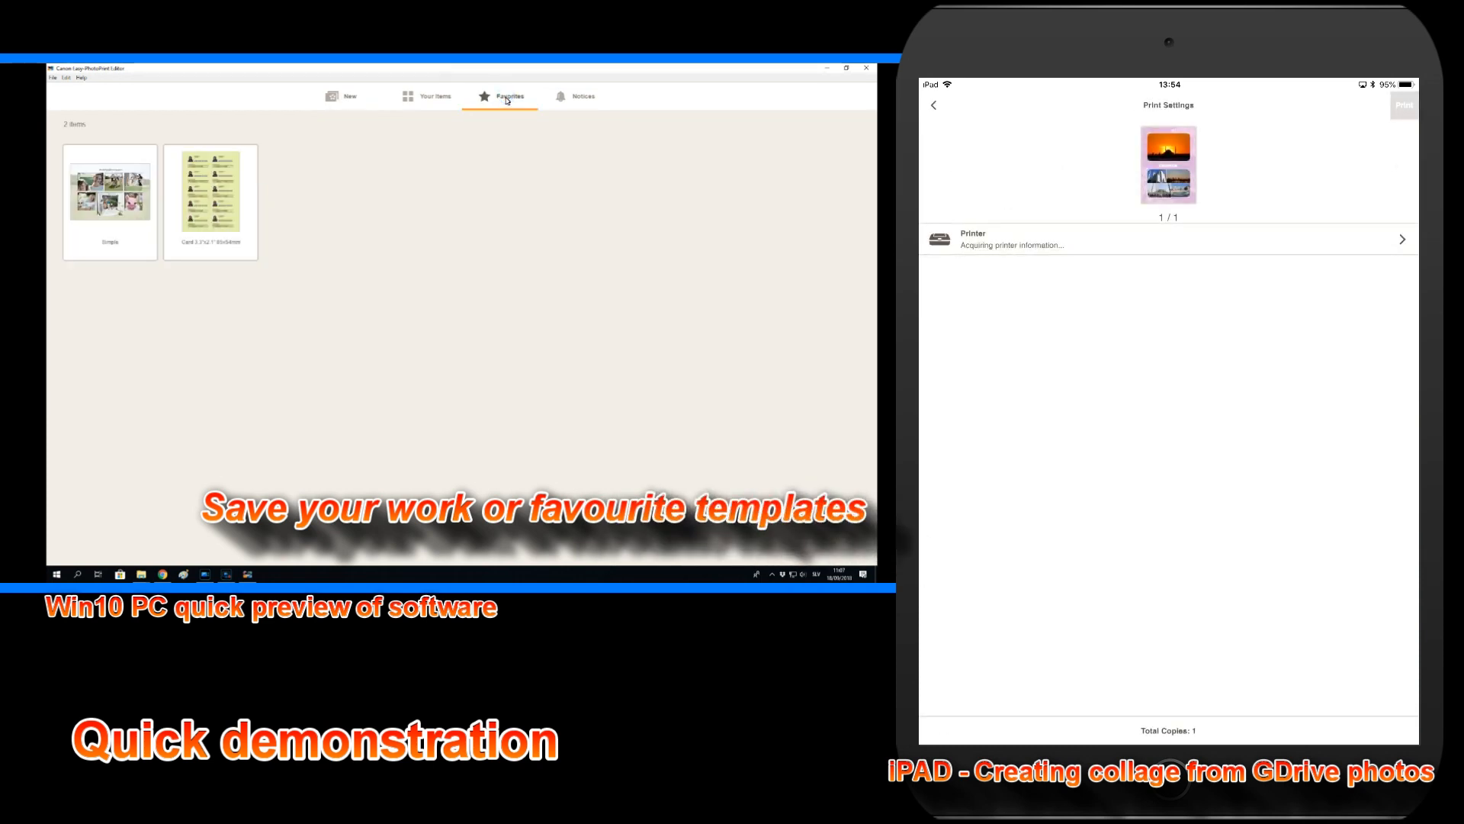
click(583, 95)
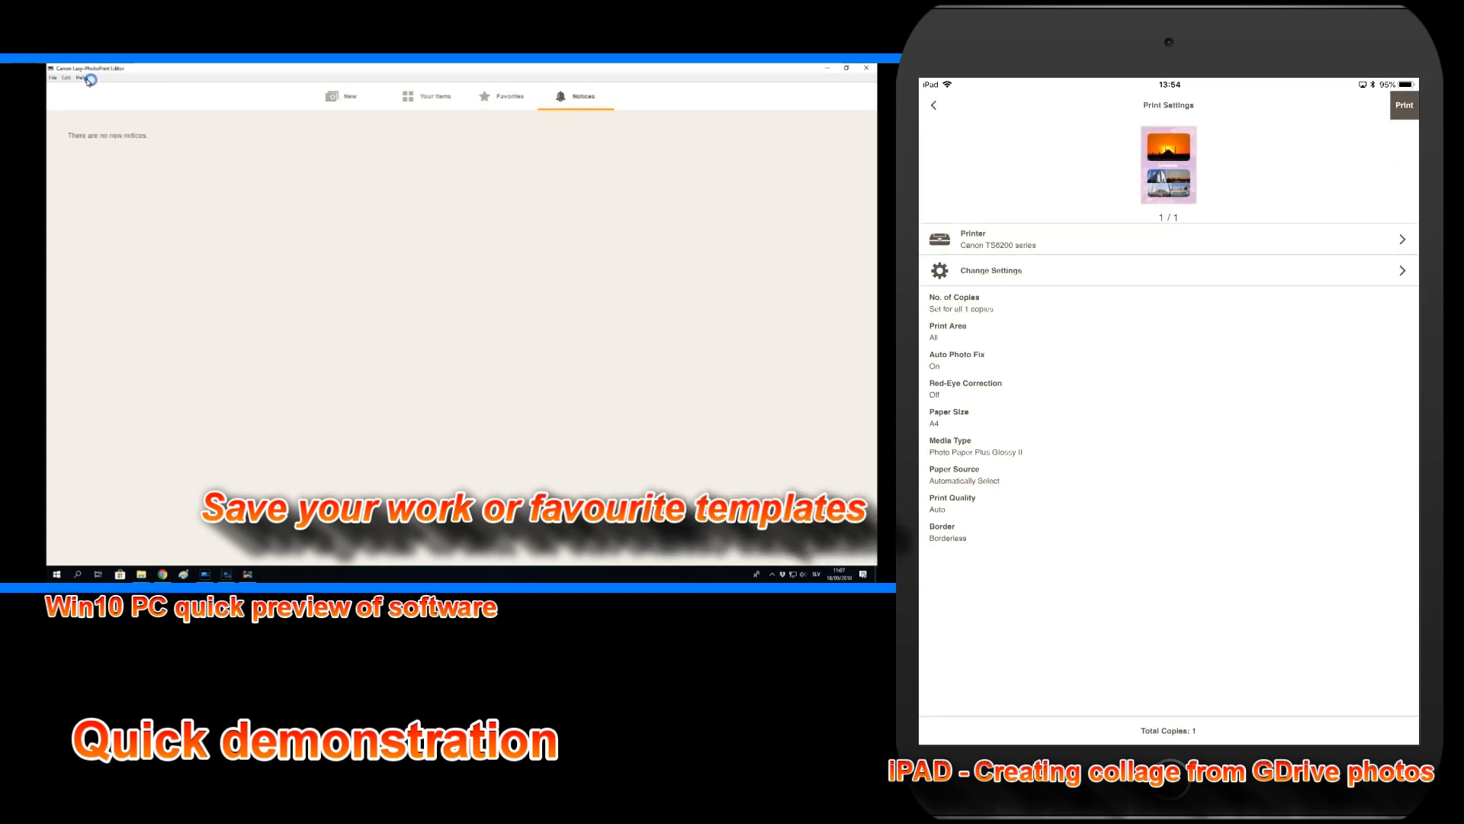
click(80, 77)
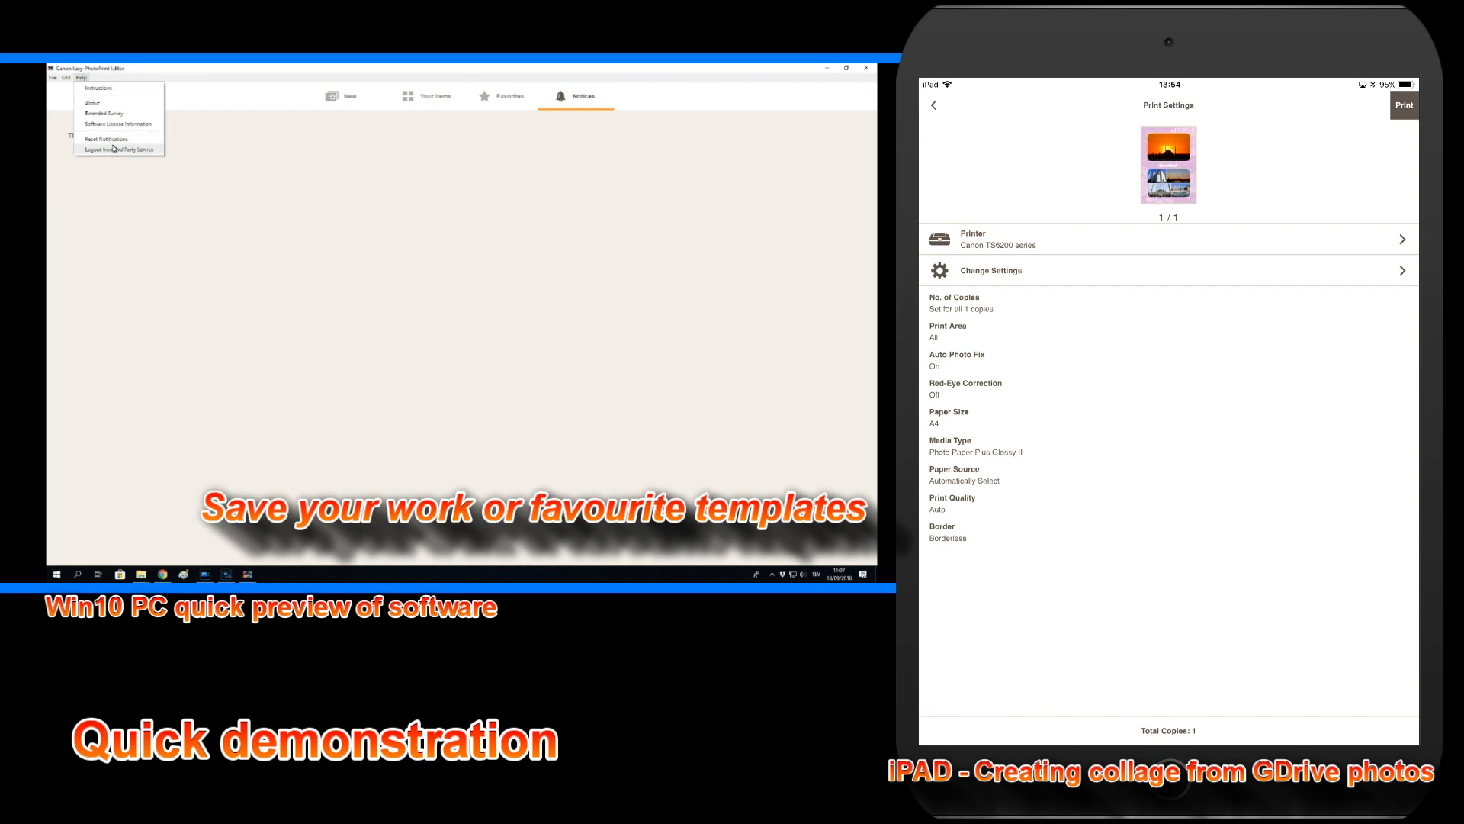
click(1403, 105)
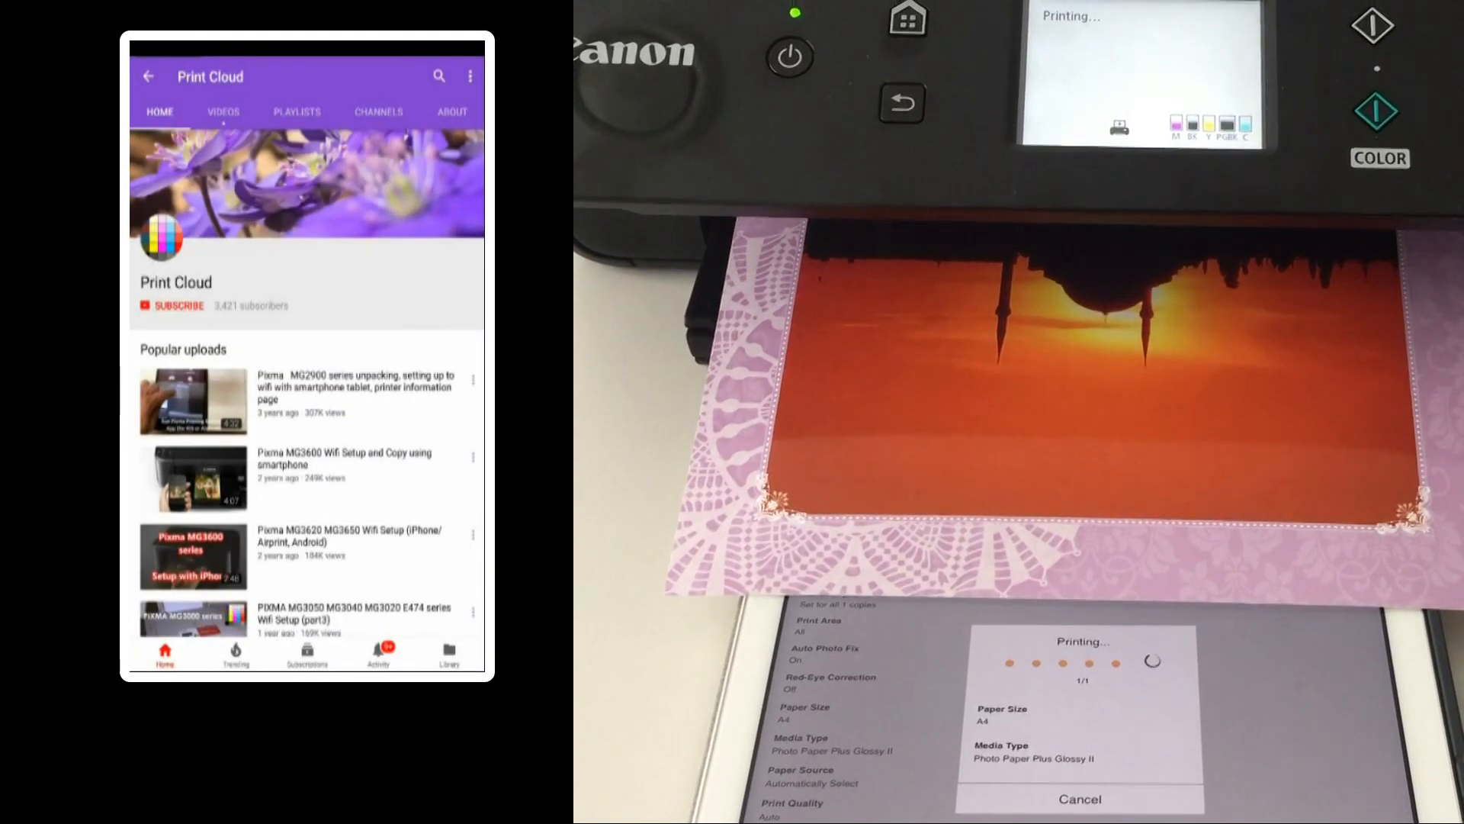
Tap SUBSCRIBE on the Print Cloud YouTube channel page
click(178, 305)
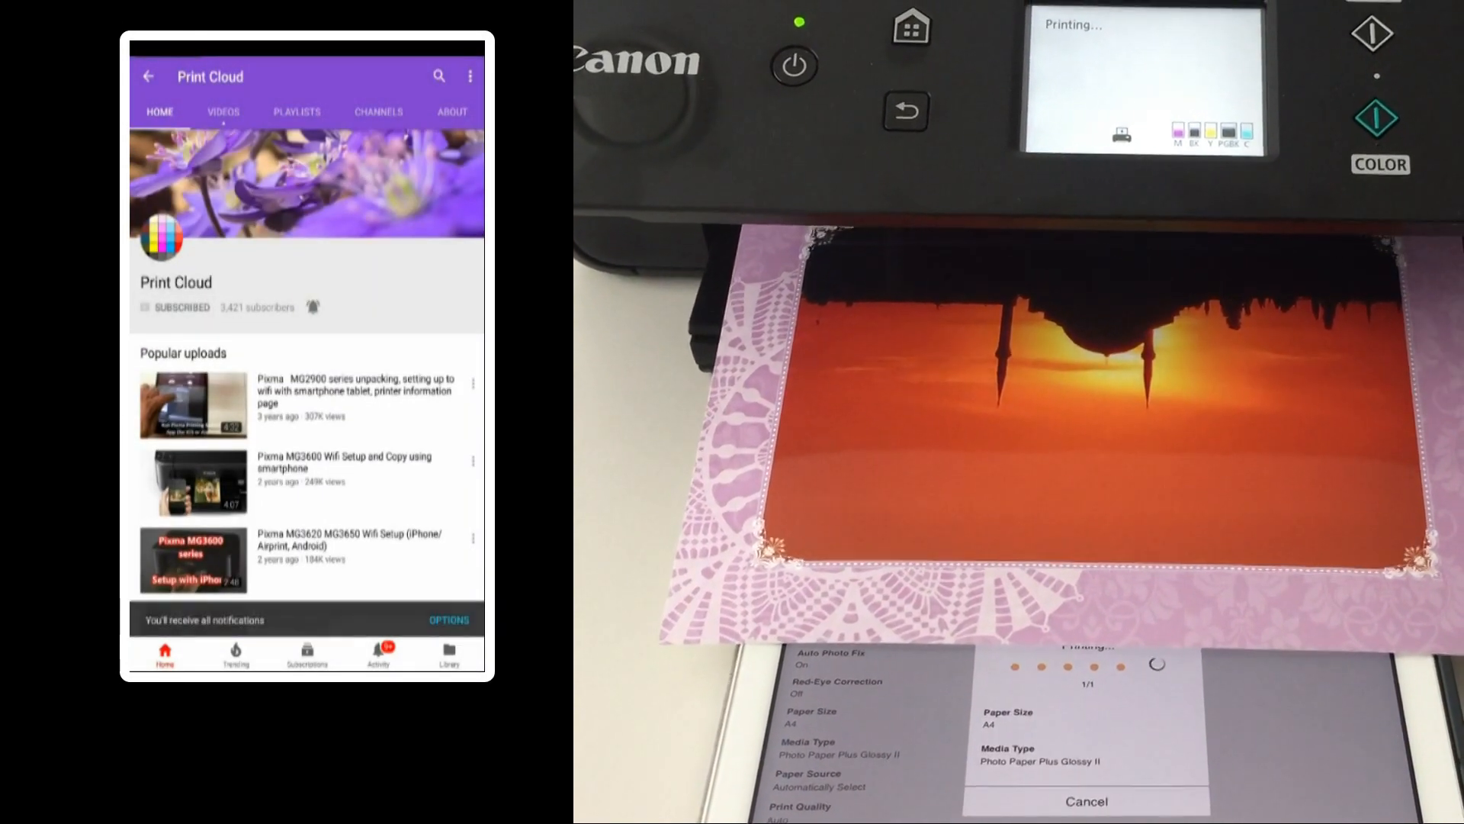